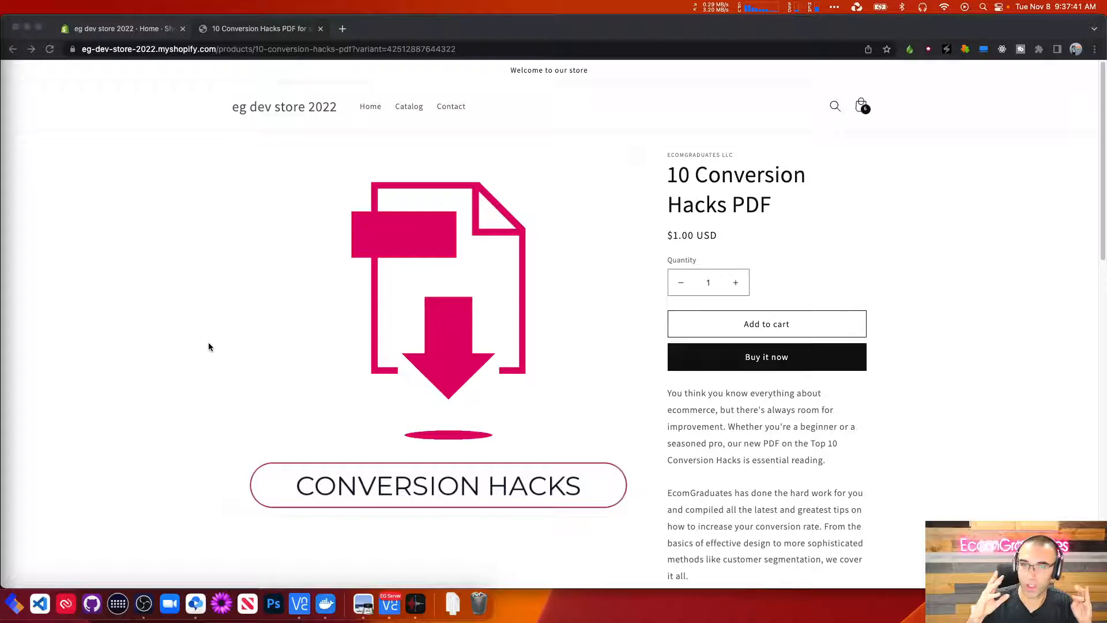
pyautogui.moveTo(818, 298)
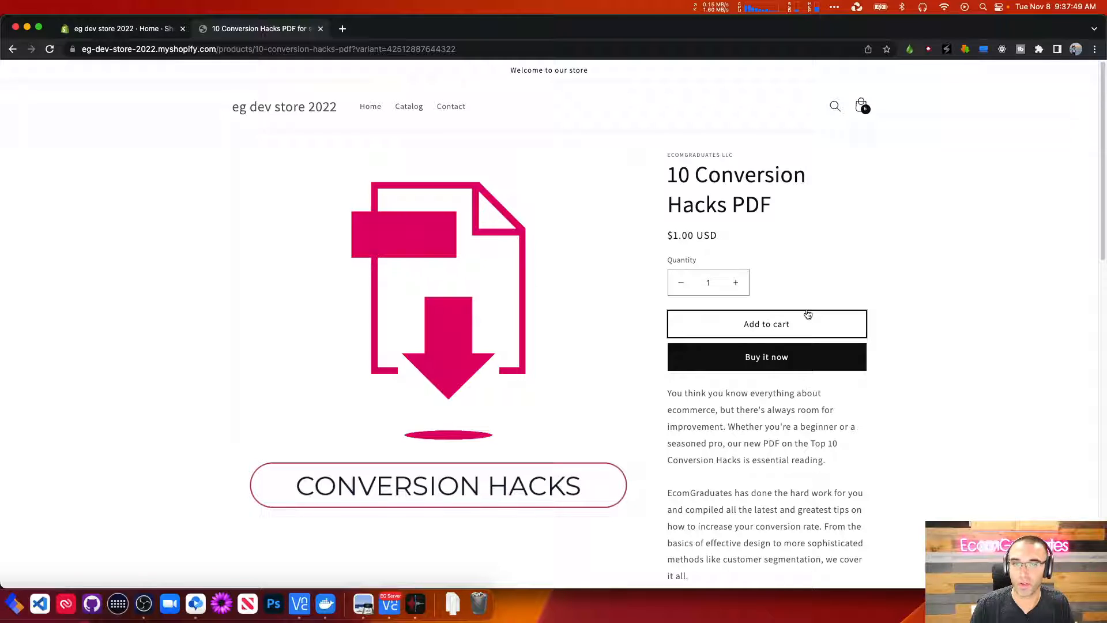
pyautogui.moveTo(826, 248)
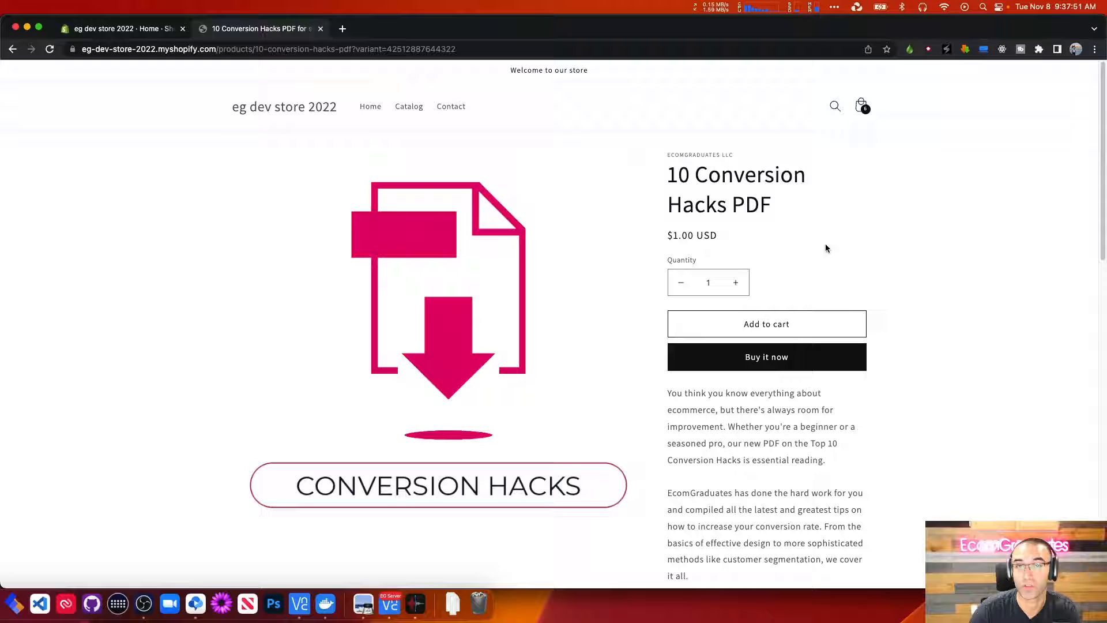
pyautogui.moveTo(599, 110)
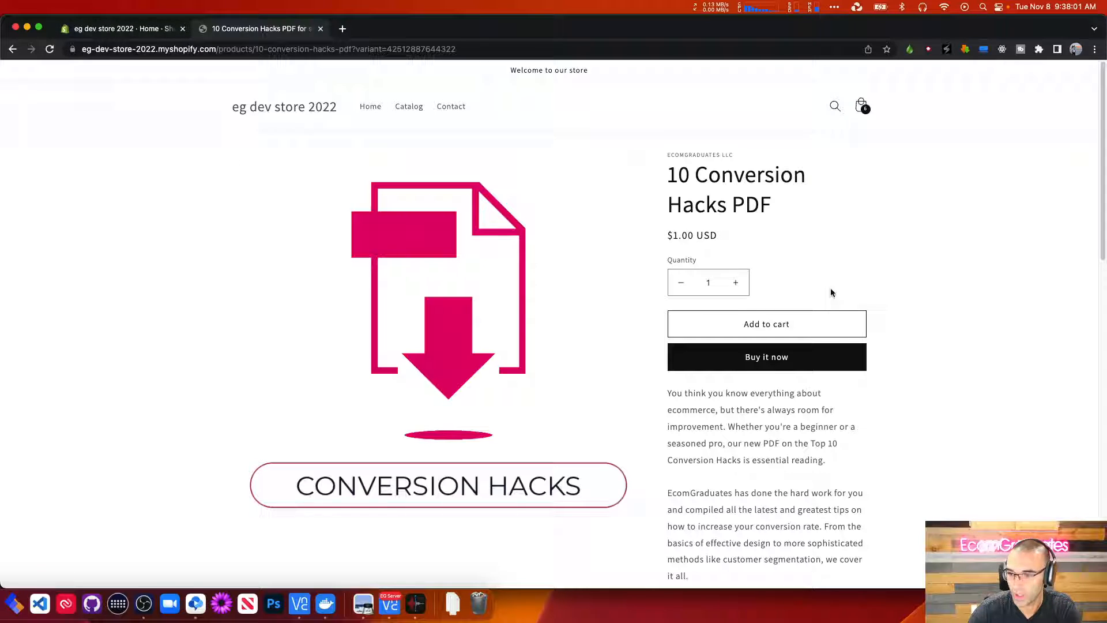
# Step: Add the 10 Conversion Hacks PDF to the cart and close the added-to-cart notice
pyautogui.click(766, 323)
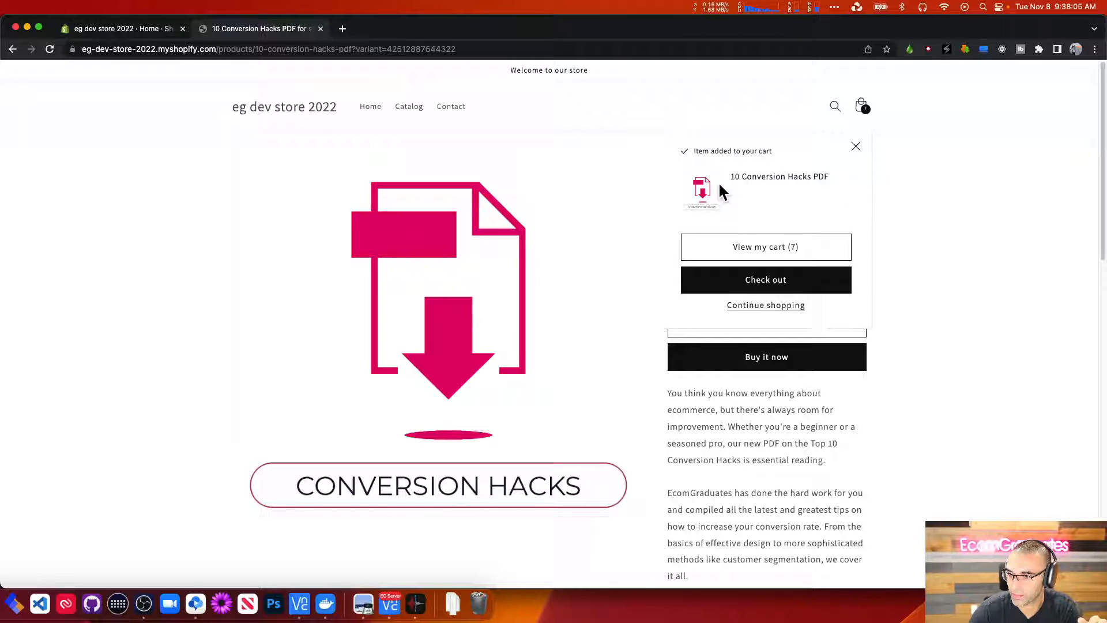
pyautogui.click(855, 147)
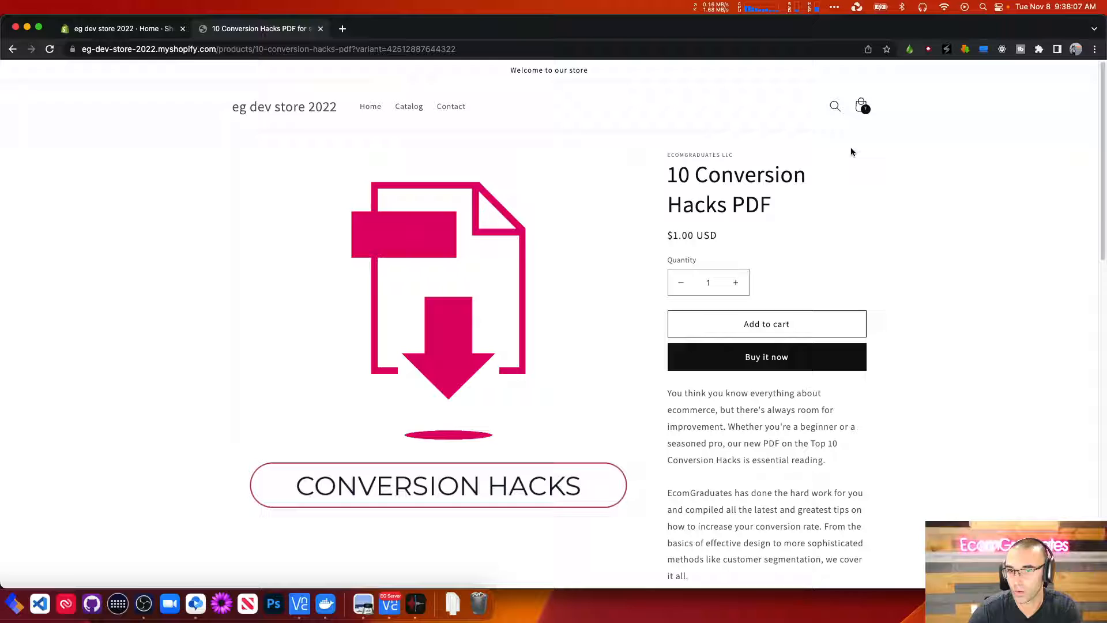
pyautogui.moveTo(801, 363)
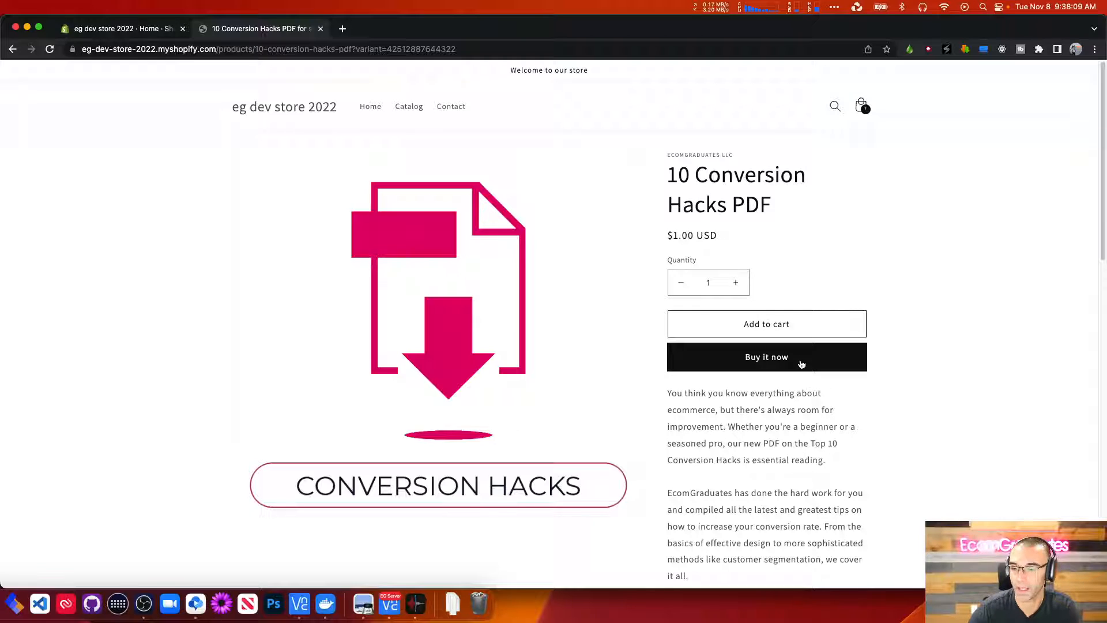
pyautogui.moveTo(765, 323)
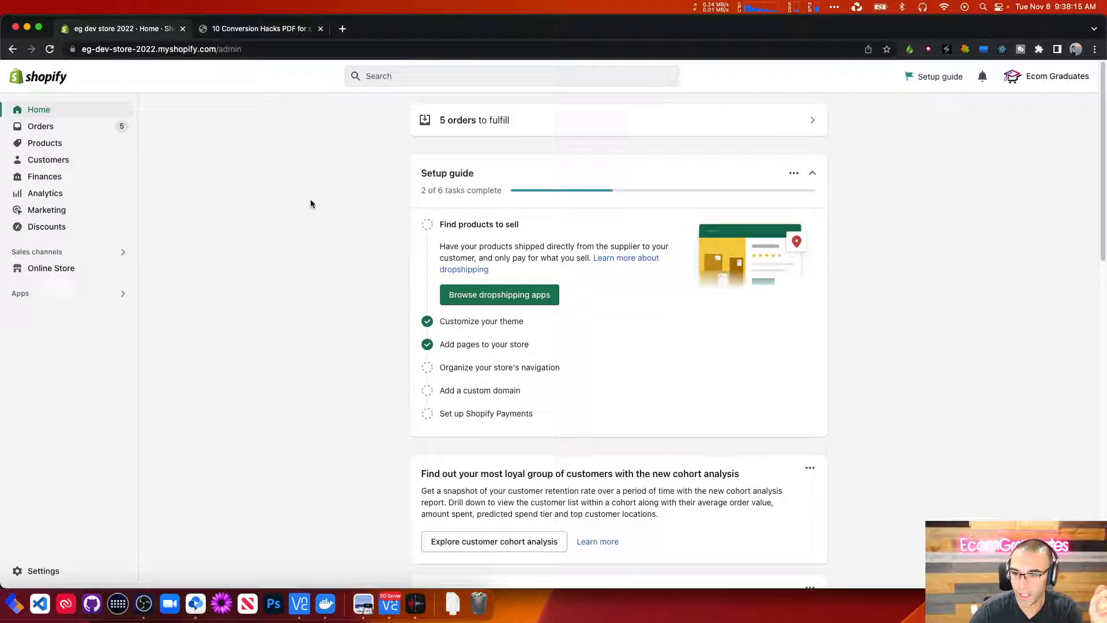
pyautogui.moveTo(90, 253)
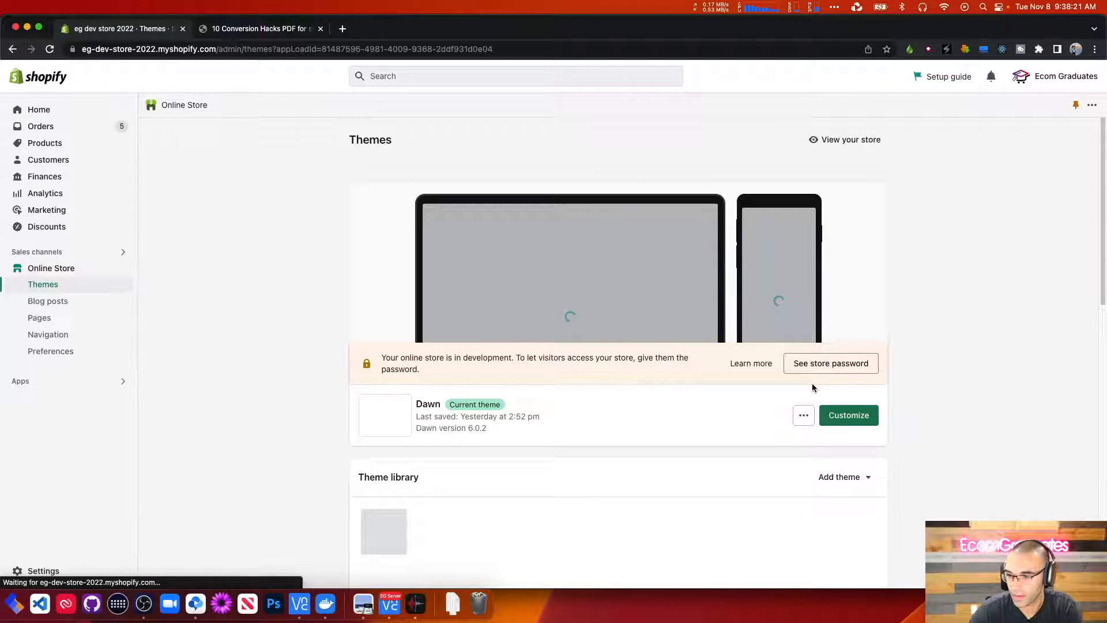
# Step: Launch Edit code for the Dawn theme from its actions menu
pyautogui.click(802, 415)
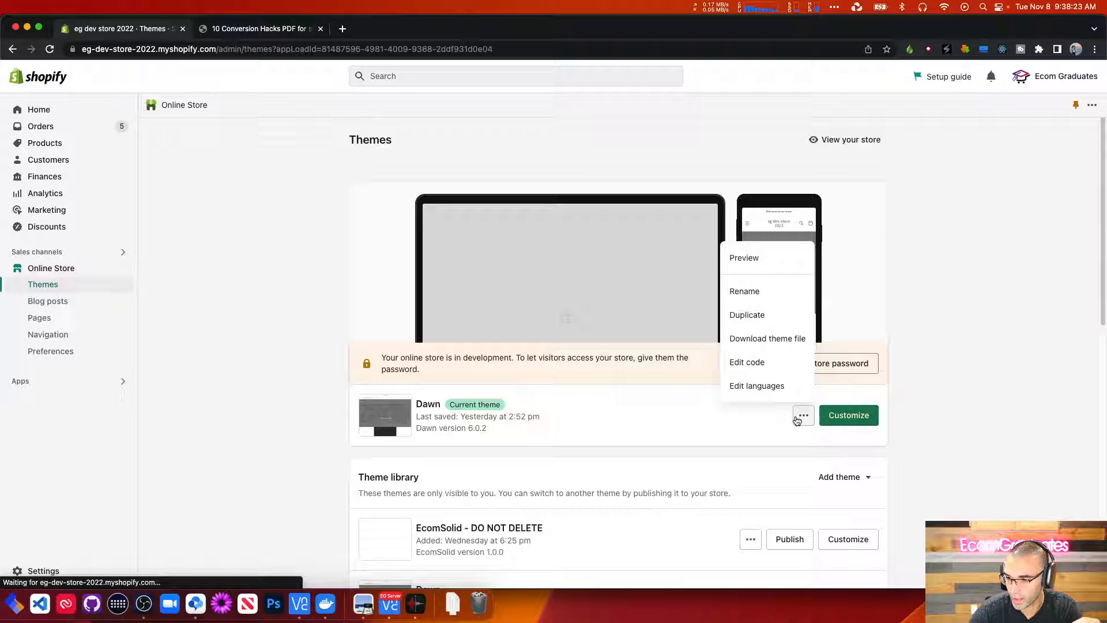
pyautogui.click(746, 361)
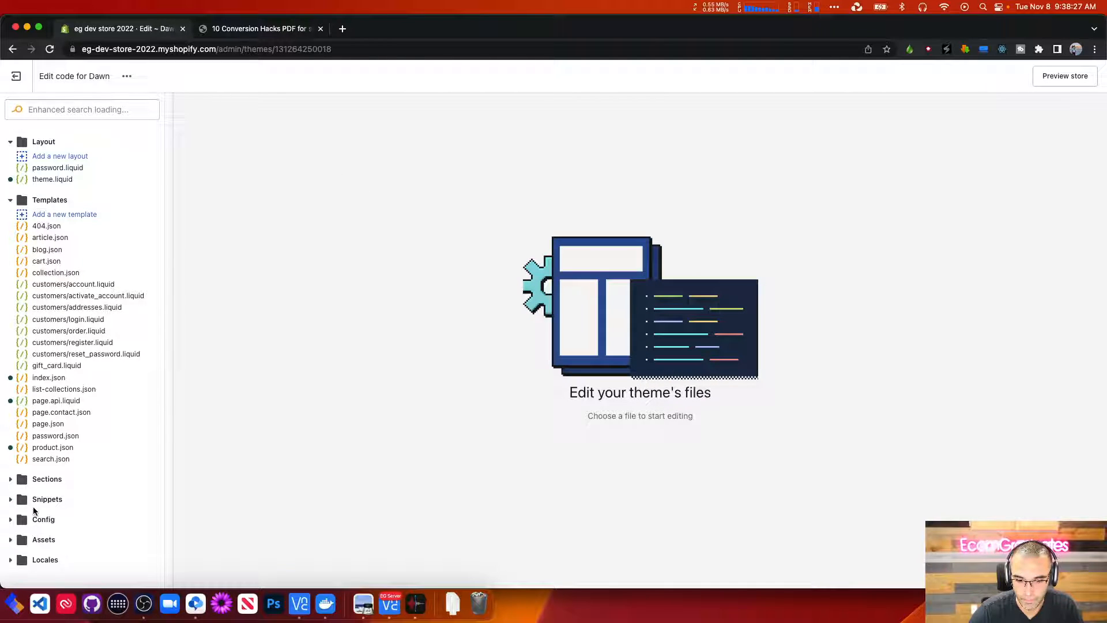
# Step: In Assets > product-form.js, comment out the this.cart querySelector line with // and save
pyautogui.click(43, 540)
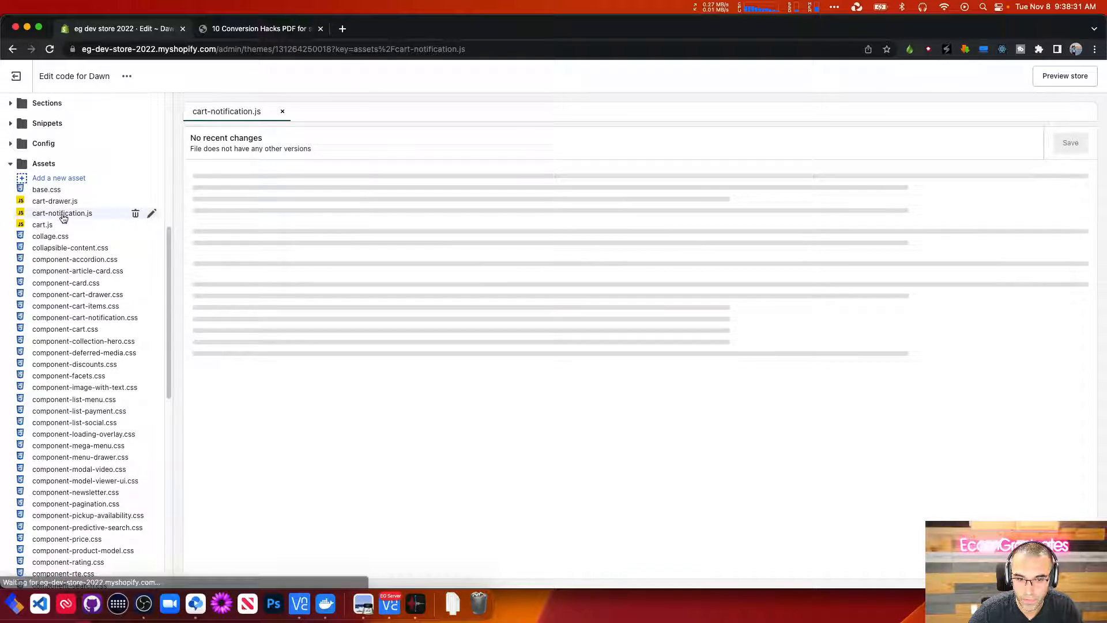
pyautogui.click(62, 212)
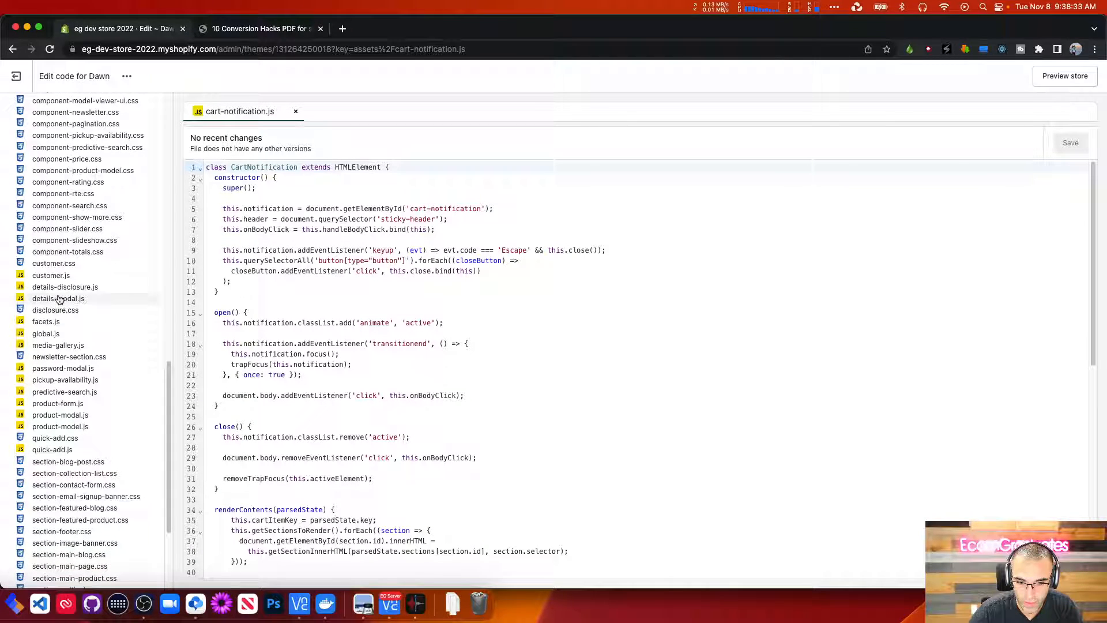
pyautogui.click(58, 403)
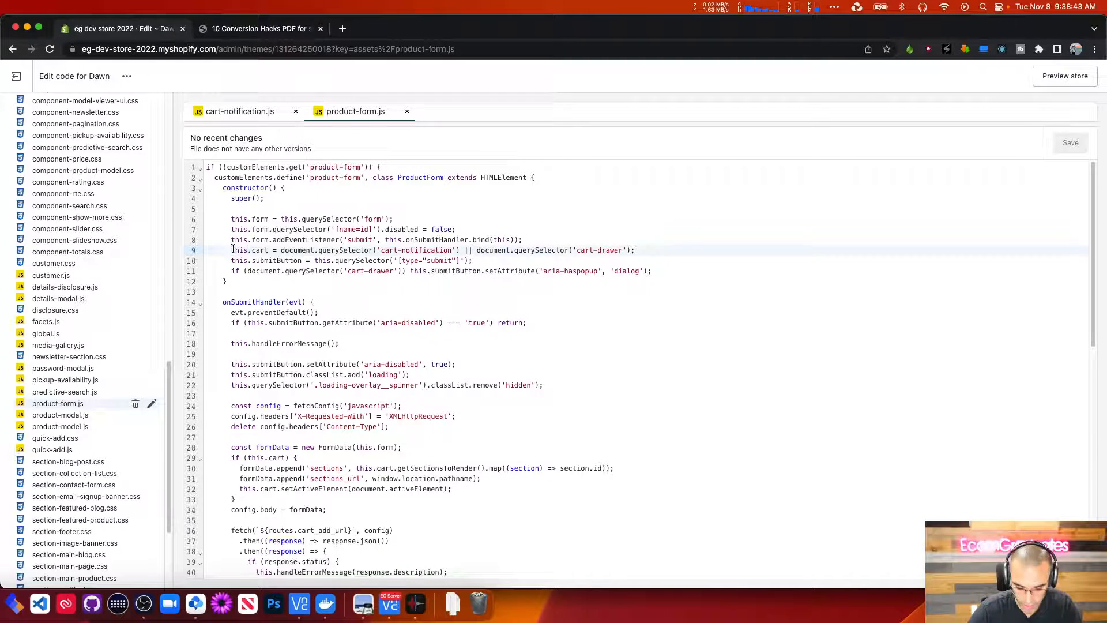
pyautogui.write('//')
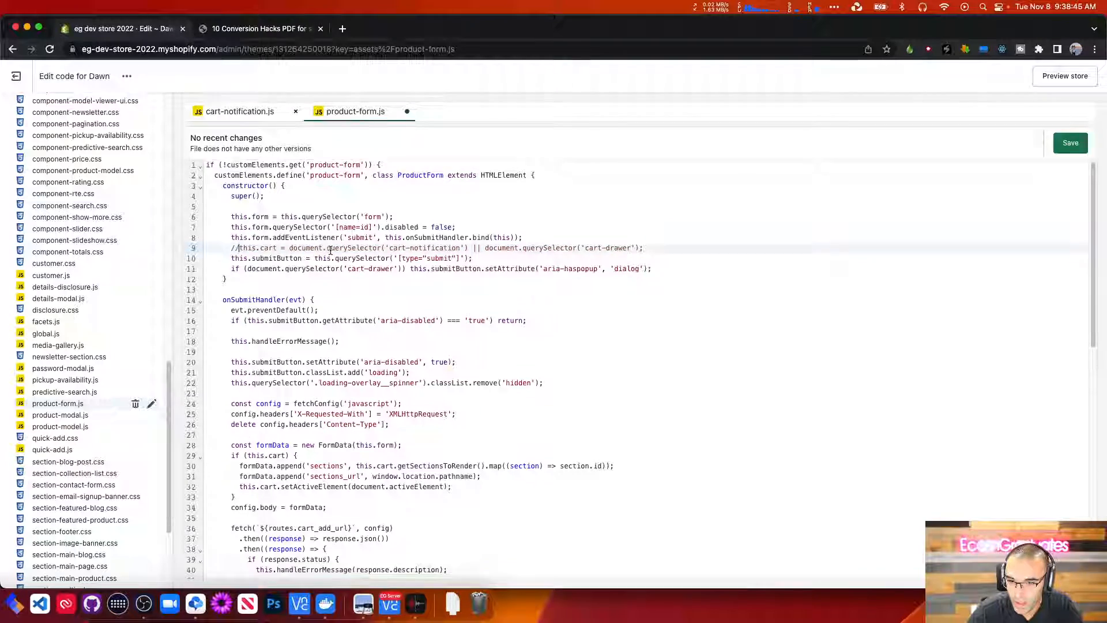
pyautogui.scroll(-3)
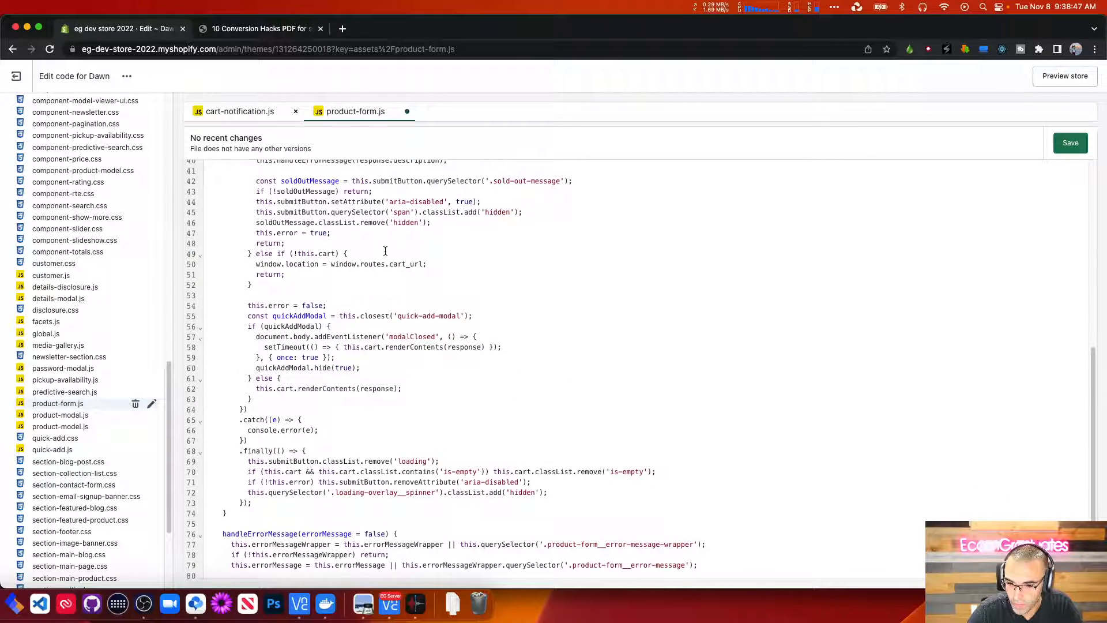
pyautogui.scroll(-3)
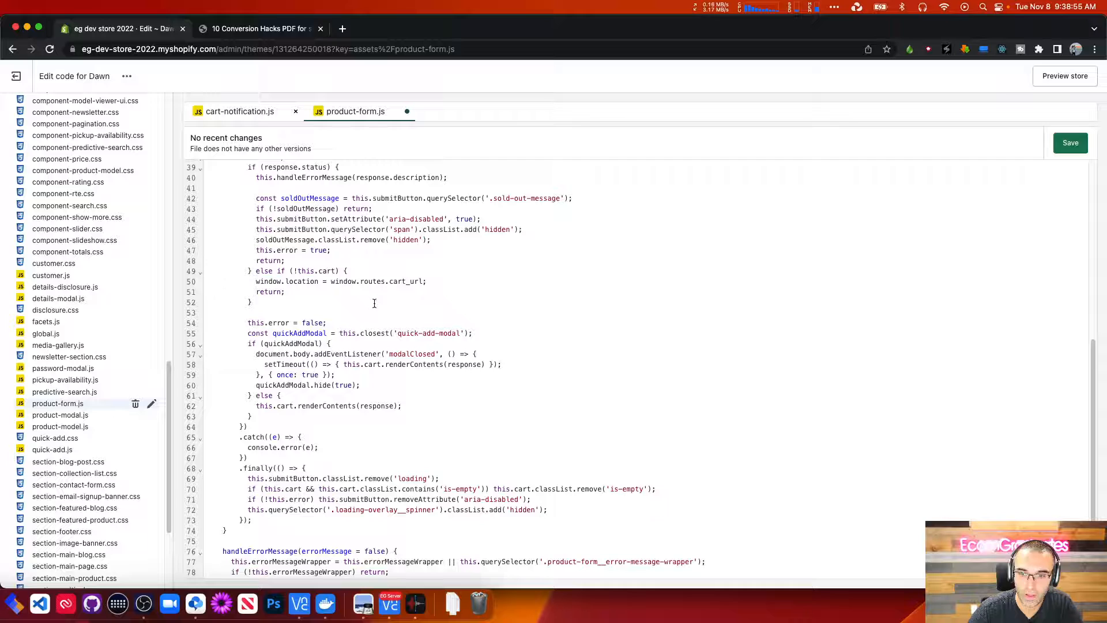
pyautogui.click(1070, 143)
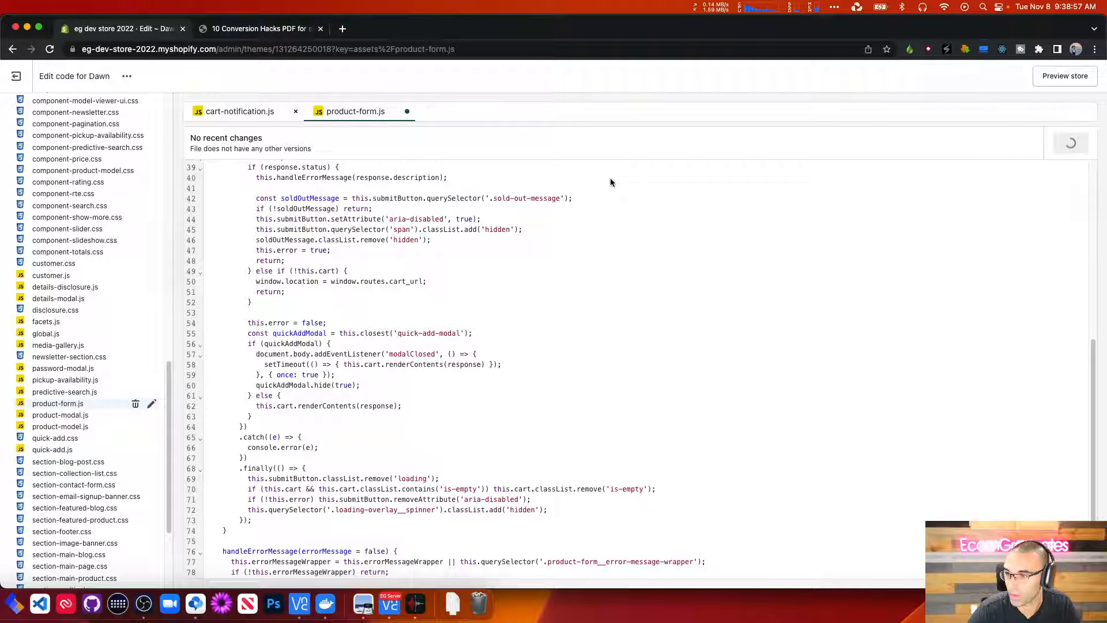
pyautogui.press('cmd+s')
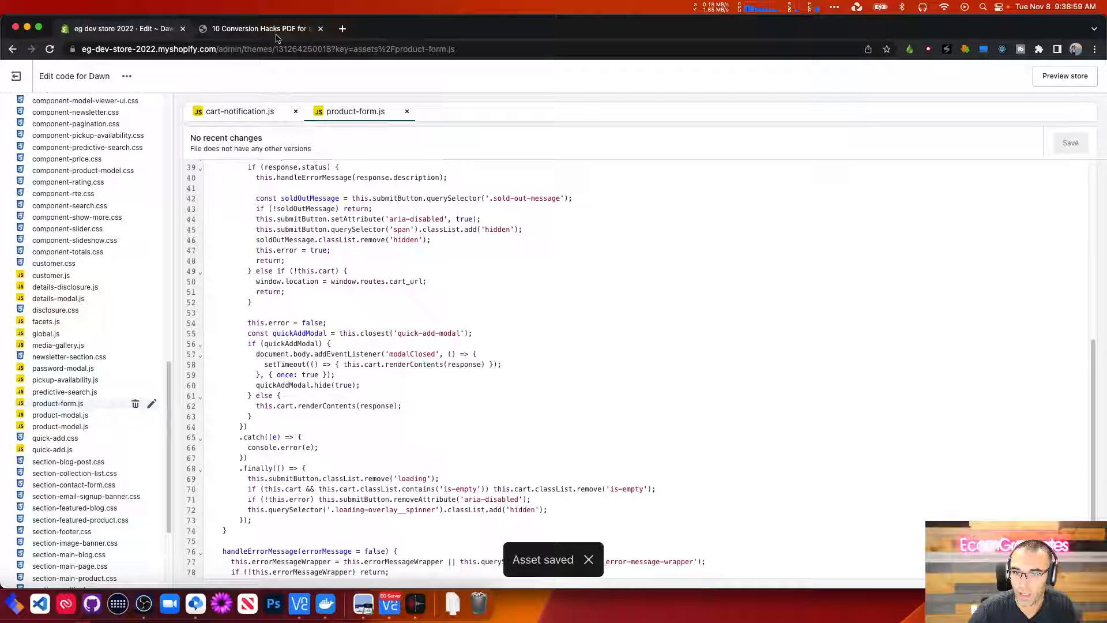
# Step: Add the PDF to the cart on the storefront to confirm it now redirects to the cart page
pyautogui.click(257, 28)
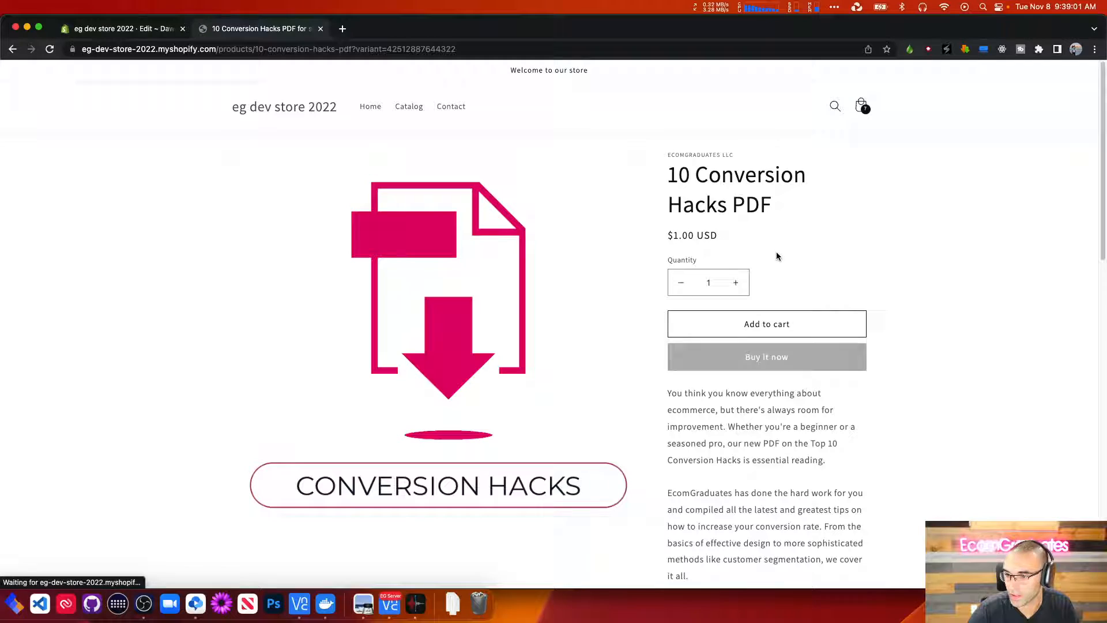
pyautogui.click(765, 323)
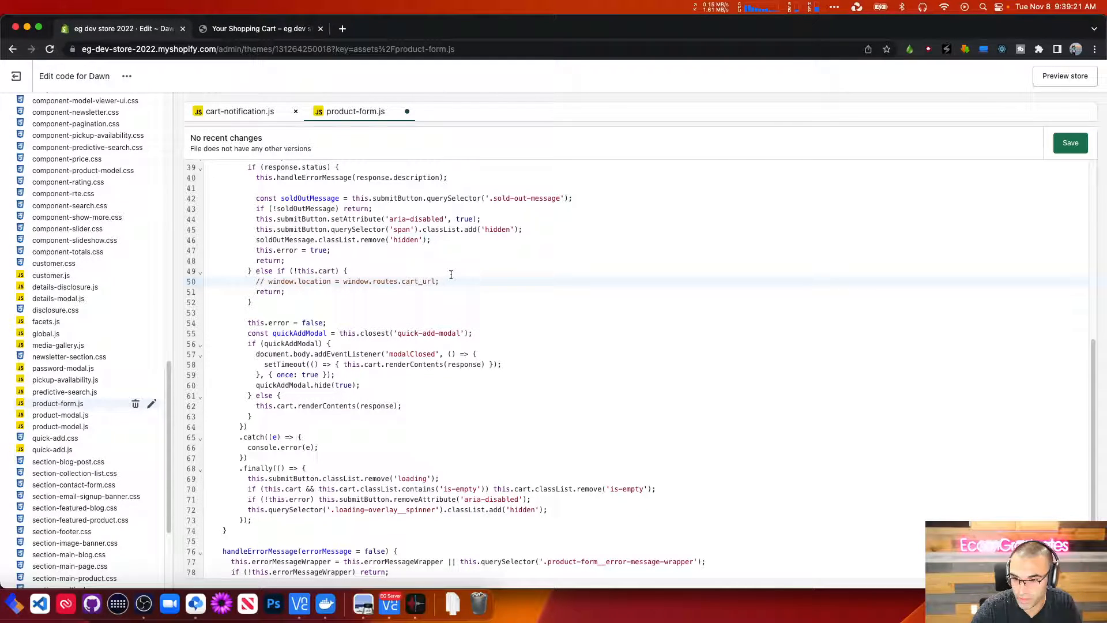
# Step: Add the line window.location = '/checkout'; in product-form.js and save the file
pyautogui.write('window.location = window.routes.cart_url;')
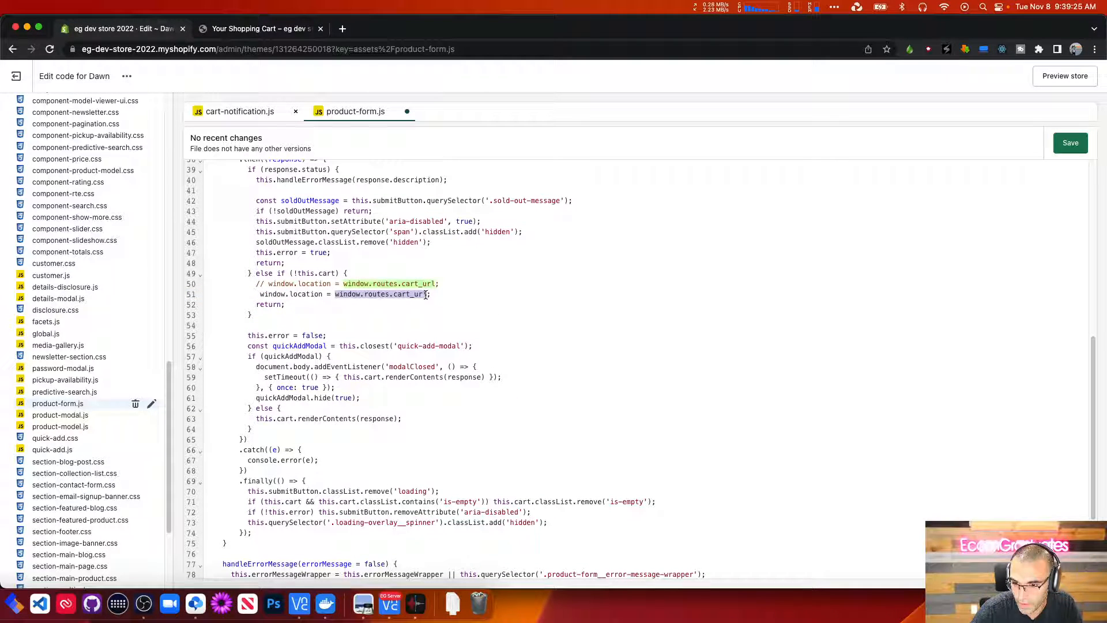
pyautogui.write("''")
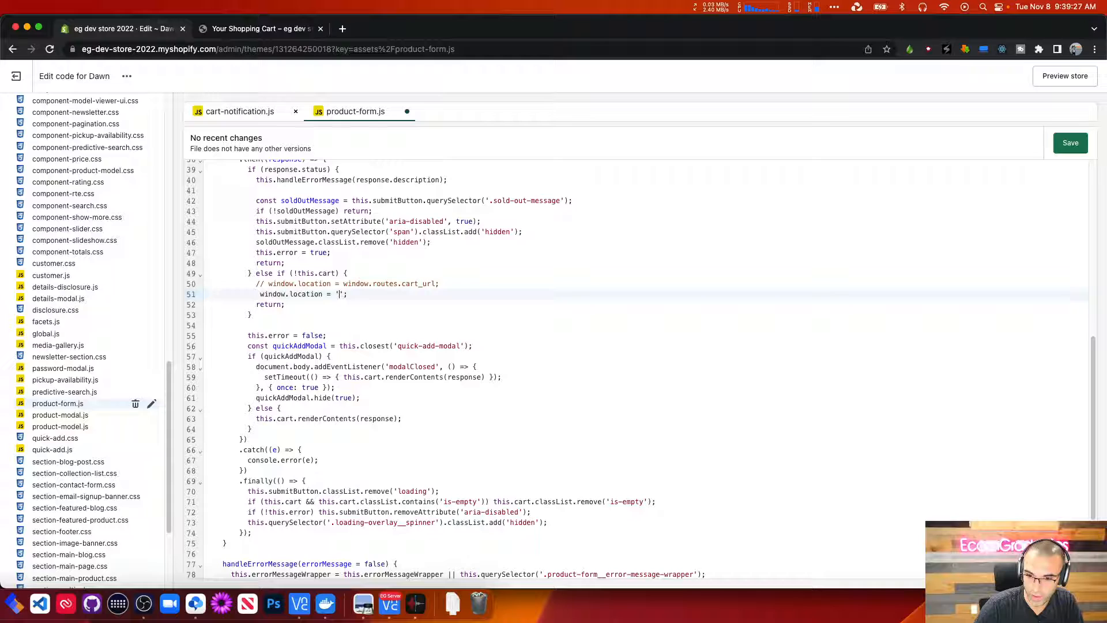
pyautogui.write('/')
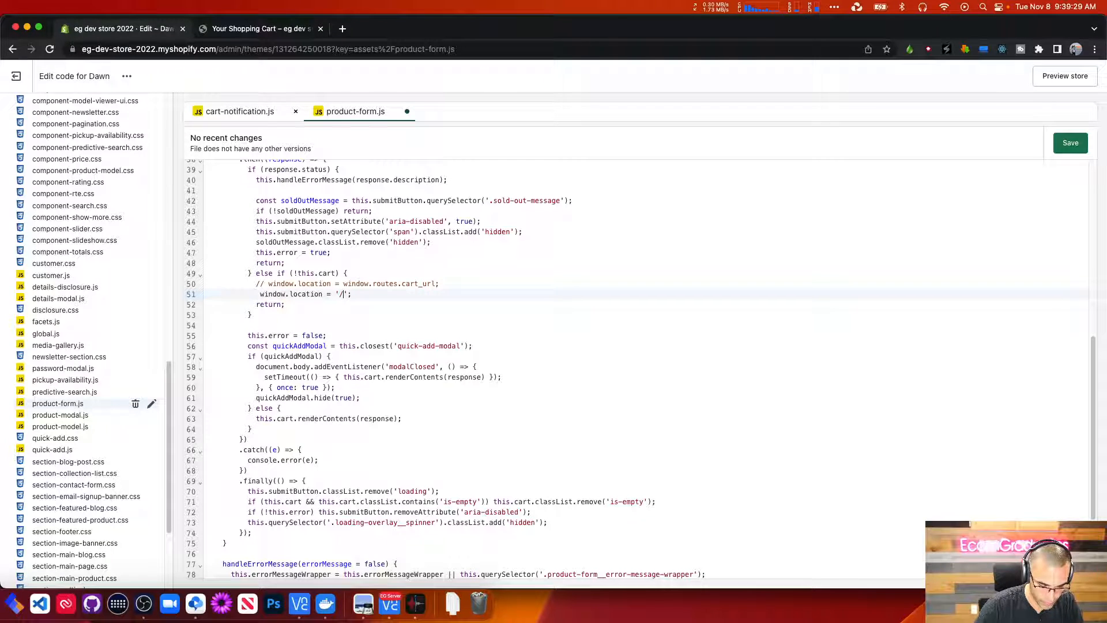
pyautogui.write('checkout')
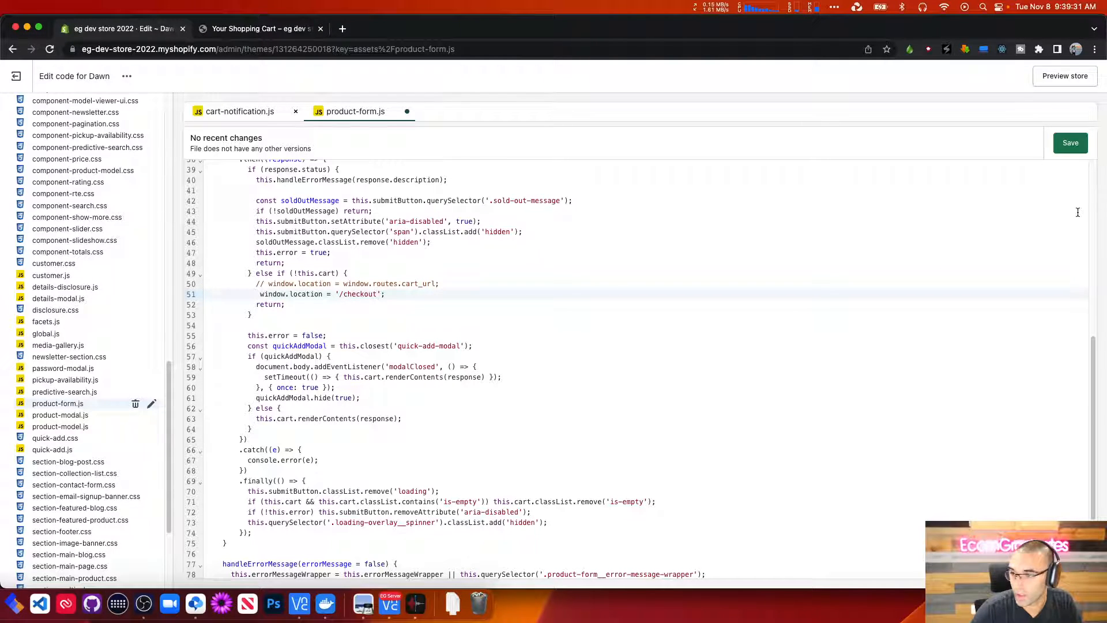
pyautogui.click(1070, 142)
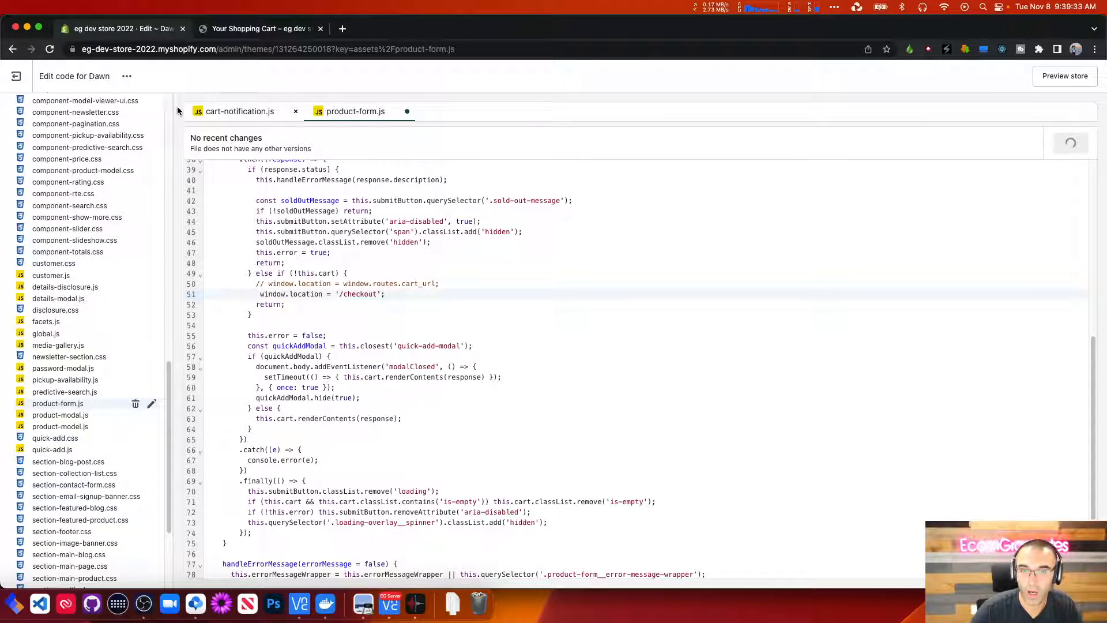
pyautogui.press('cmd+s')
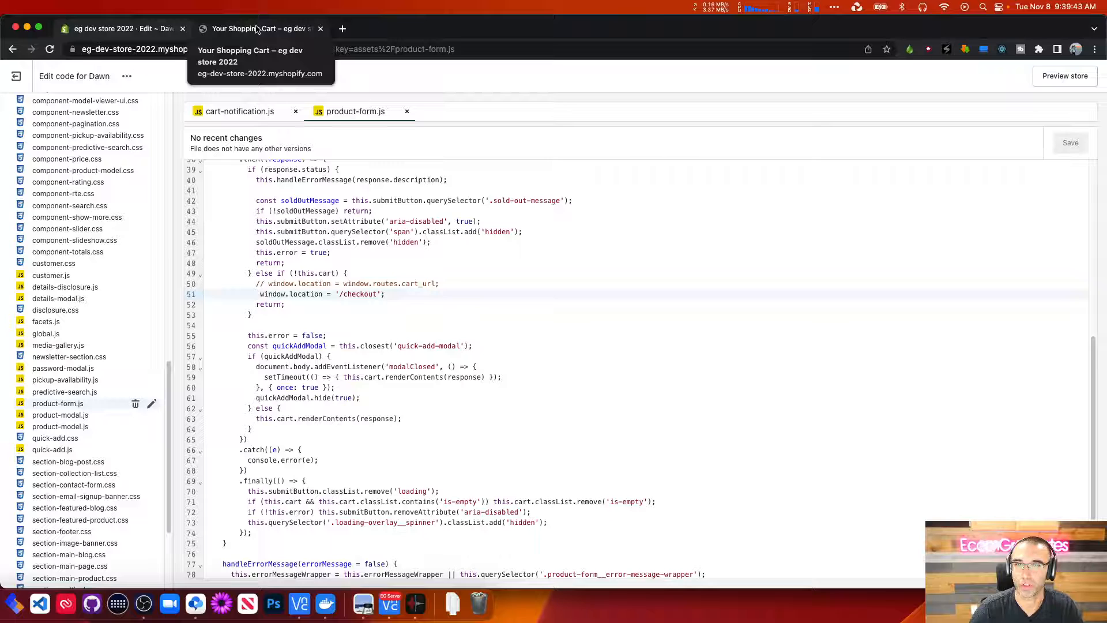
# Step: Return to the PDF product page and add it to the cart to test the checkout redirect
pyautogui.click(257, 27)
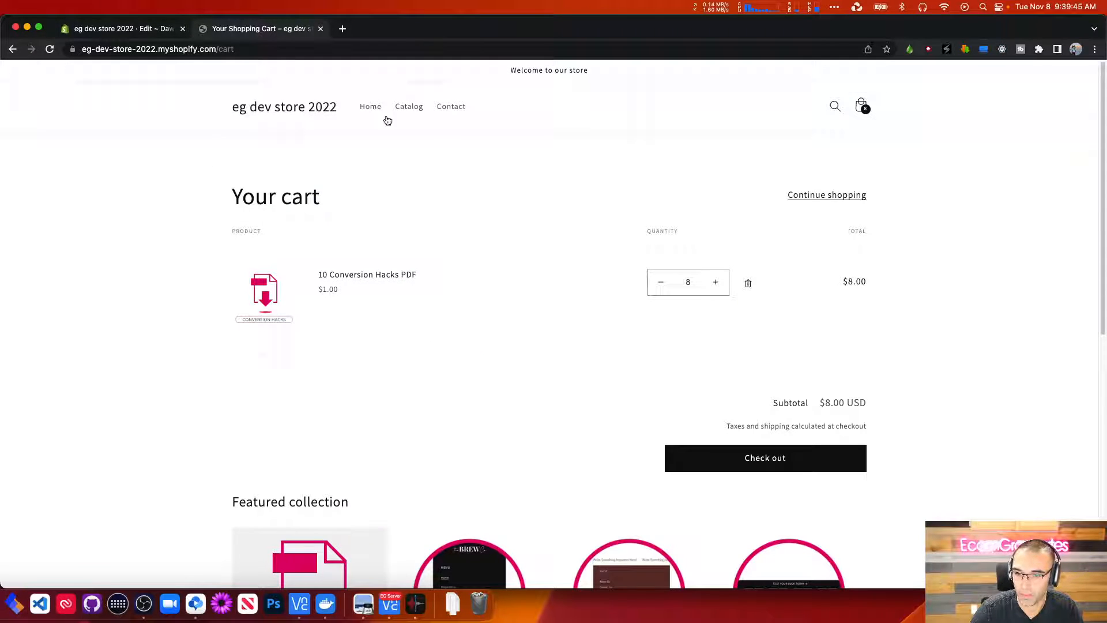
pyautogui.click(49, 49)
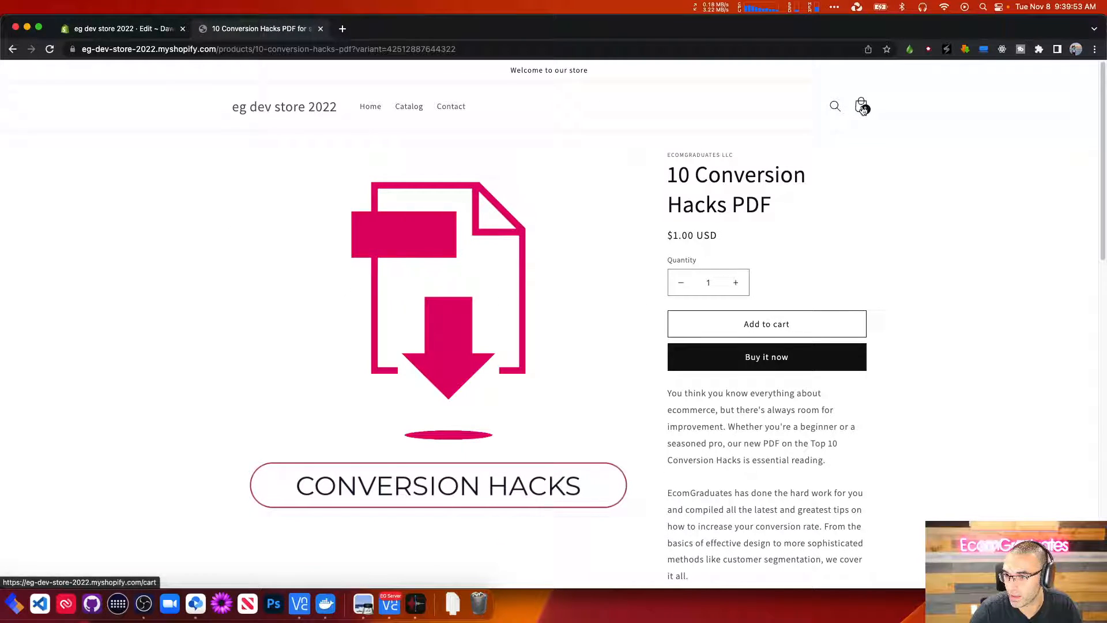
pyautogui.click(766, 323)
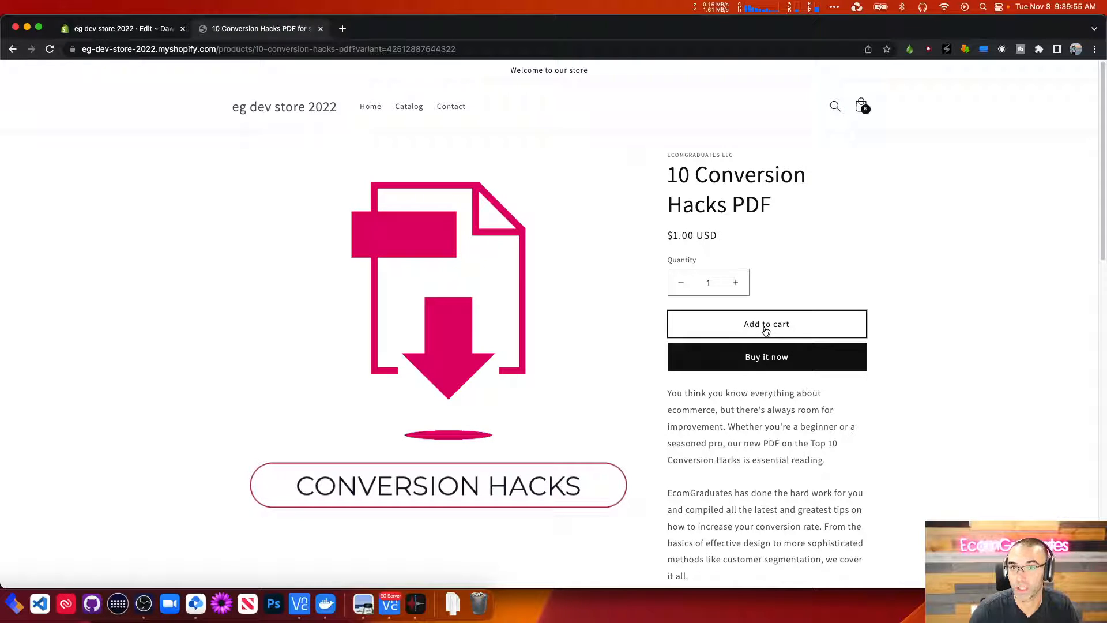
pyautogui.click(765, 323)
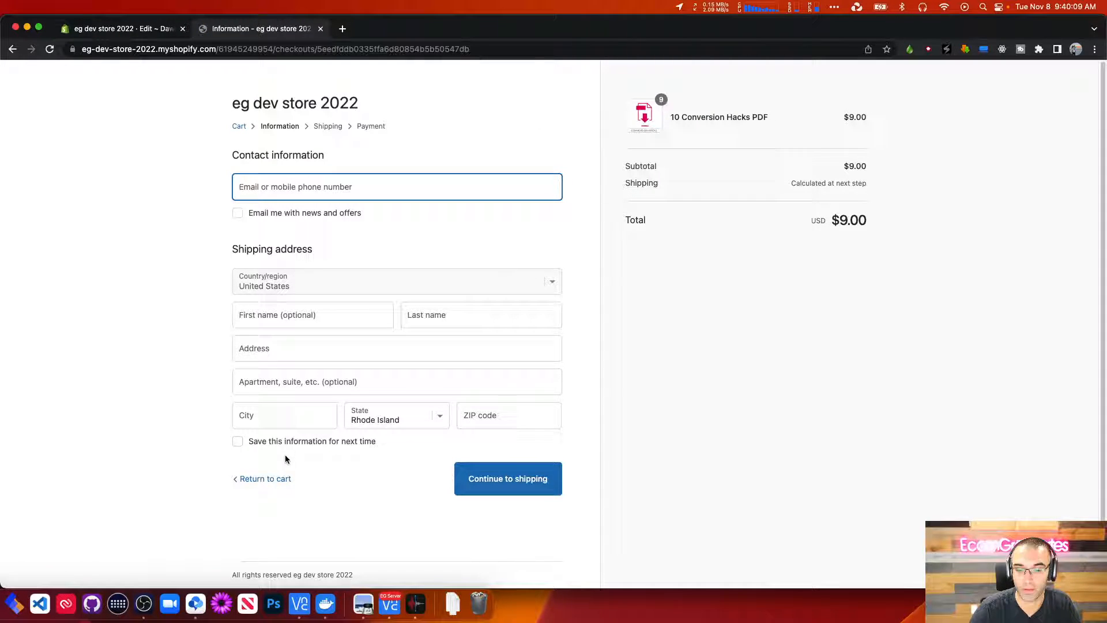
# Step: Remove the extra PDF from the cart, re-add it to confirm checkout opens with one $1.00 item, and go back to the editor
pyautogui.click(266, 477)
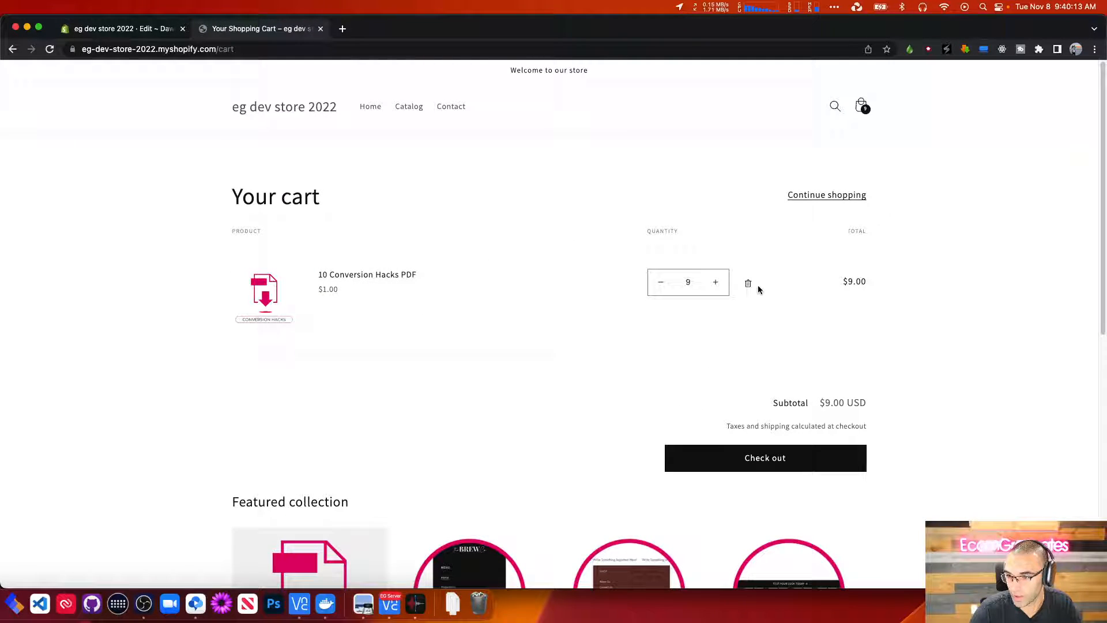
pyautogui.click(747, 283)
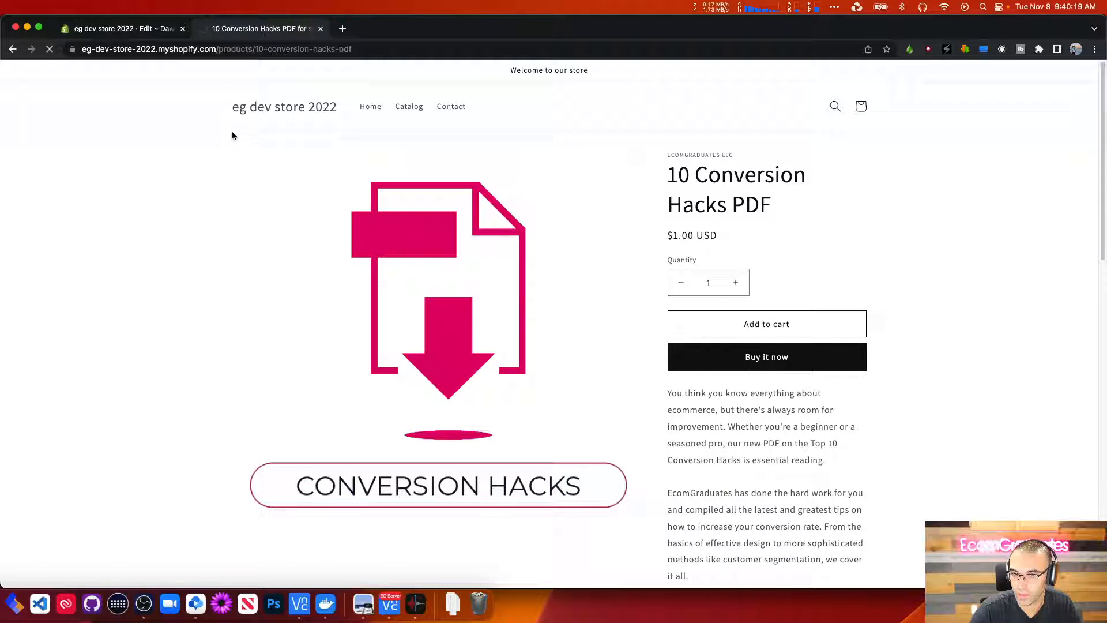
pyautogui.click(765, 356)
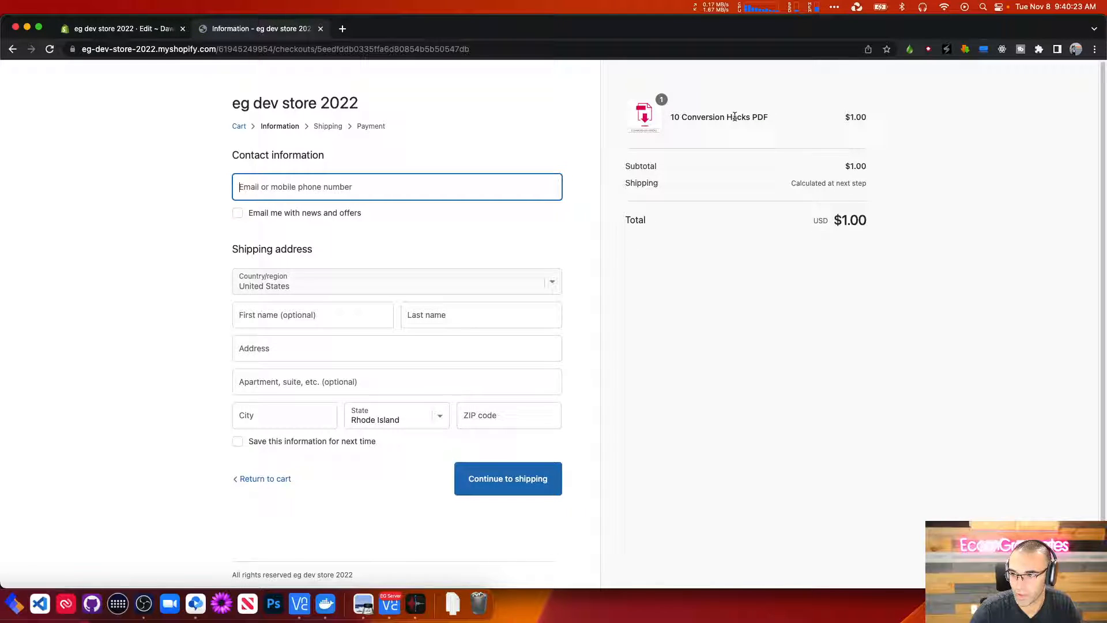
pyautogui.click(120, 28)
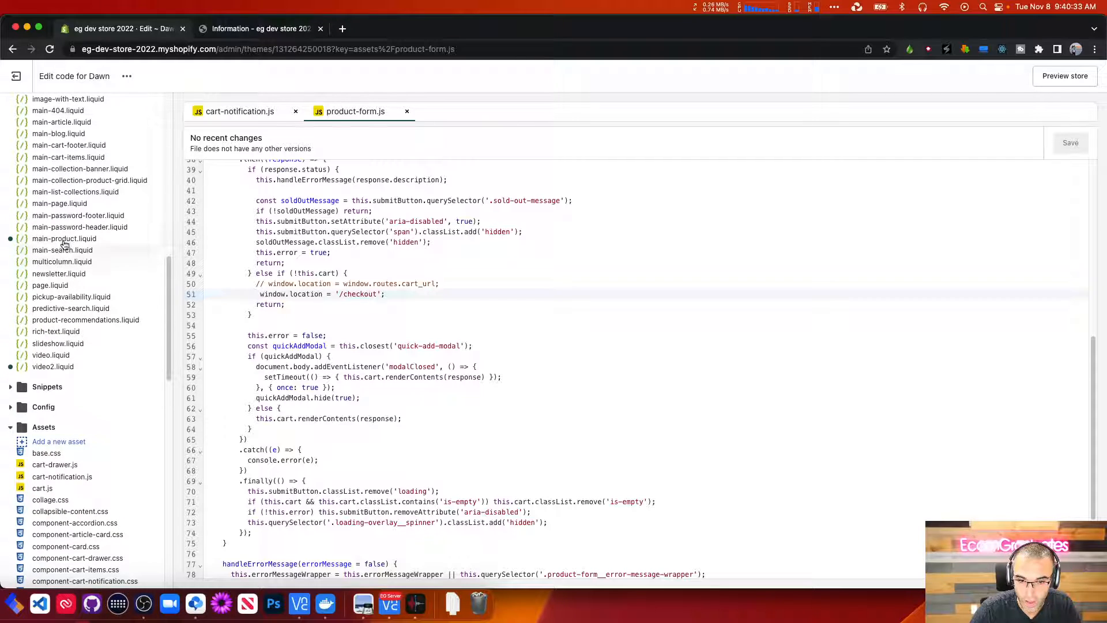
# Step: Review main-product.liquid down to the buy_buttons block, then return to the storefront product page
pyautogui.click(64, 237)
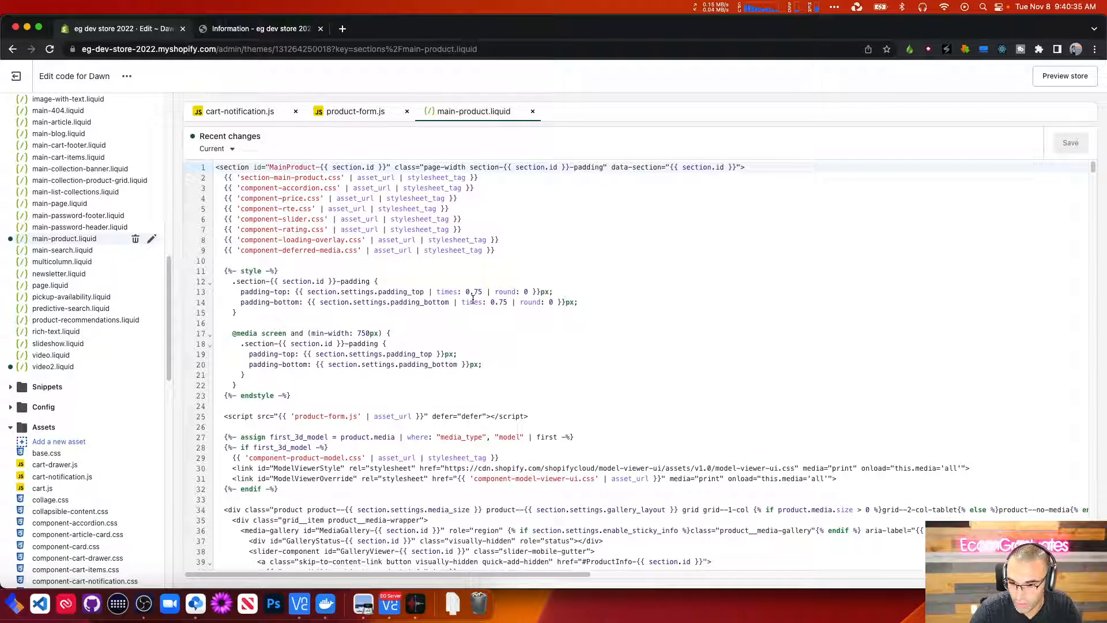
pyautogui.scroll(-3)
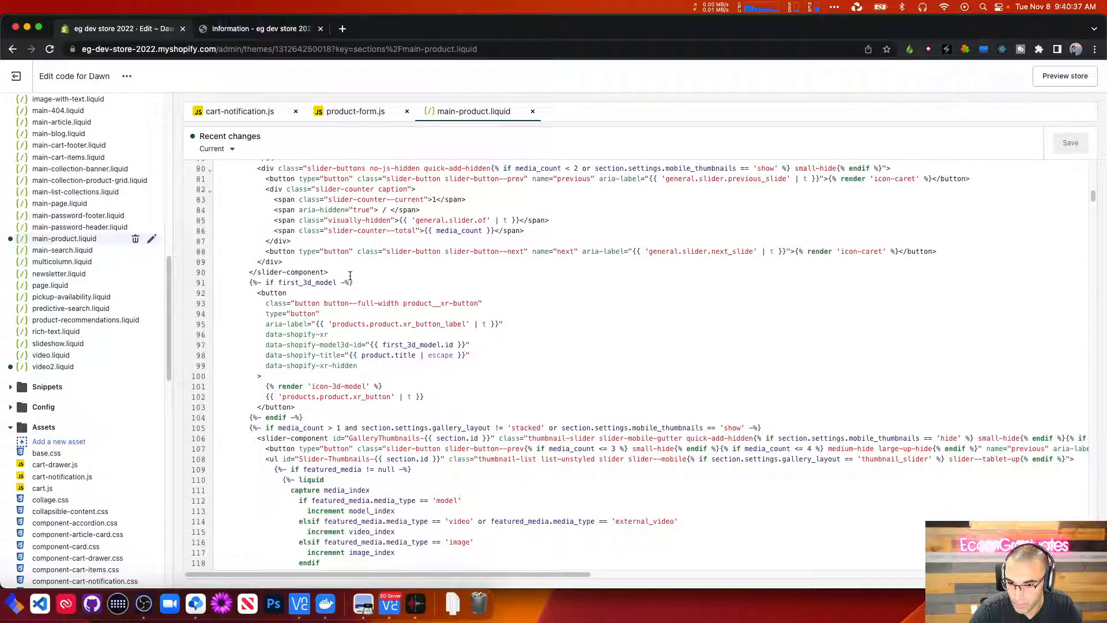
pyautogui.scroll(-3)
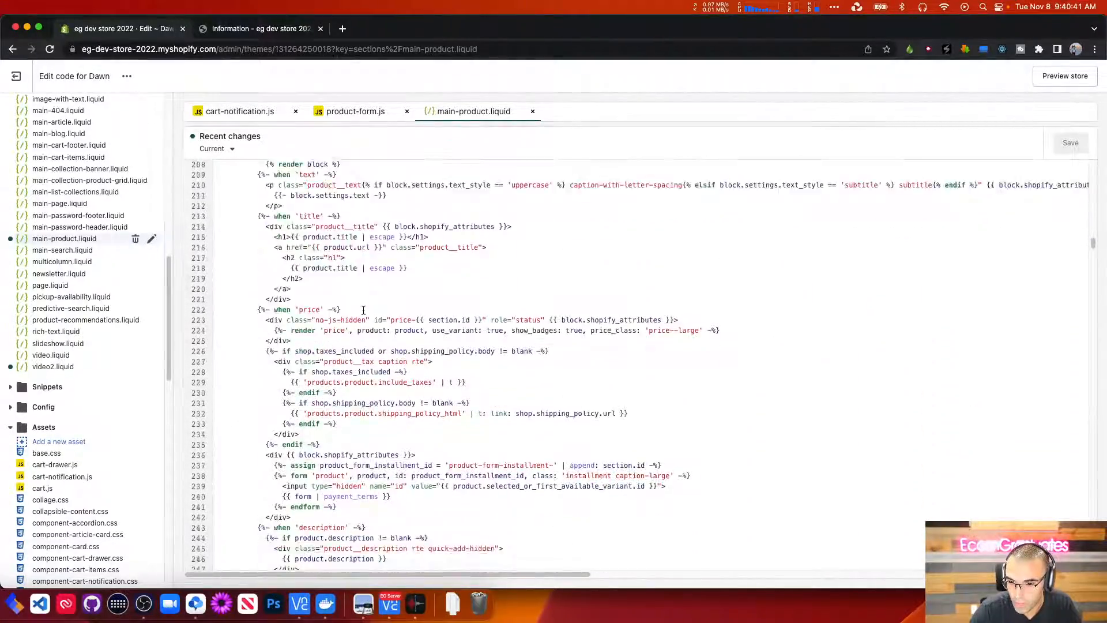
pyautogui.scroll(-3)
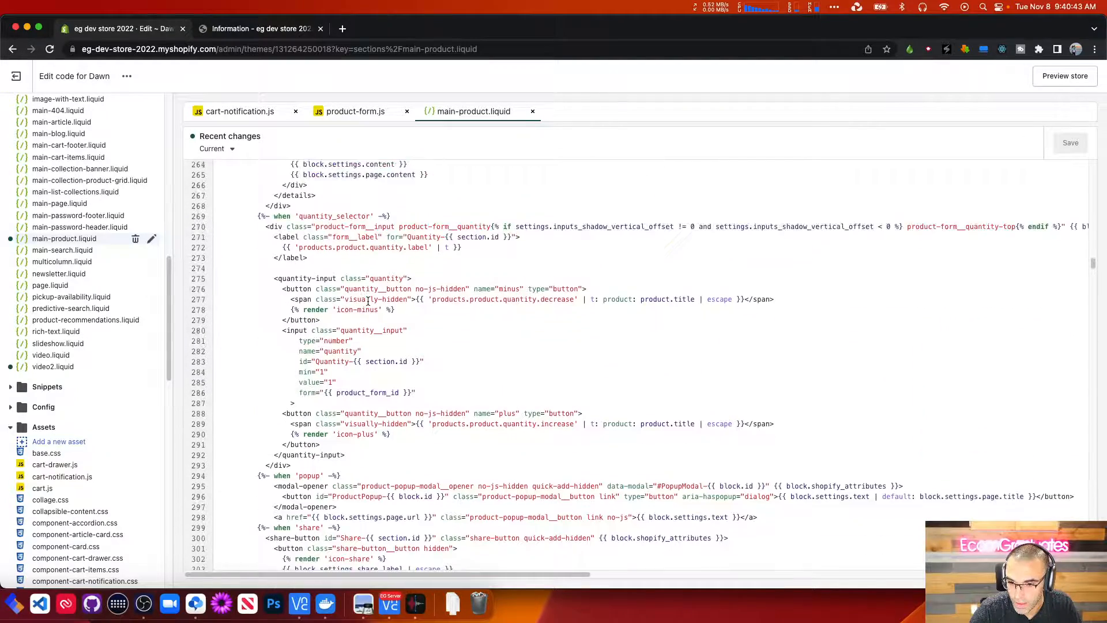
pyautogui.scroll(-3)
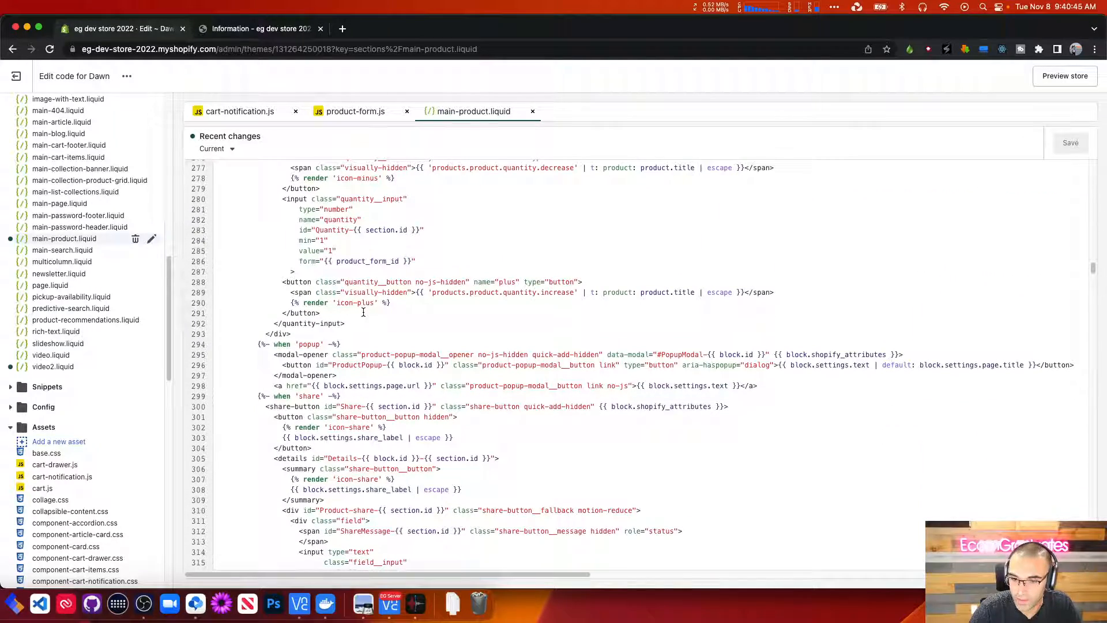
pyautogui.scroll(-3)
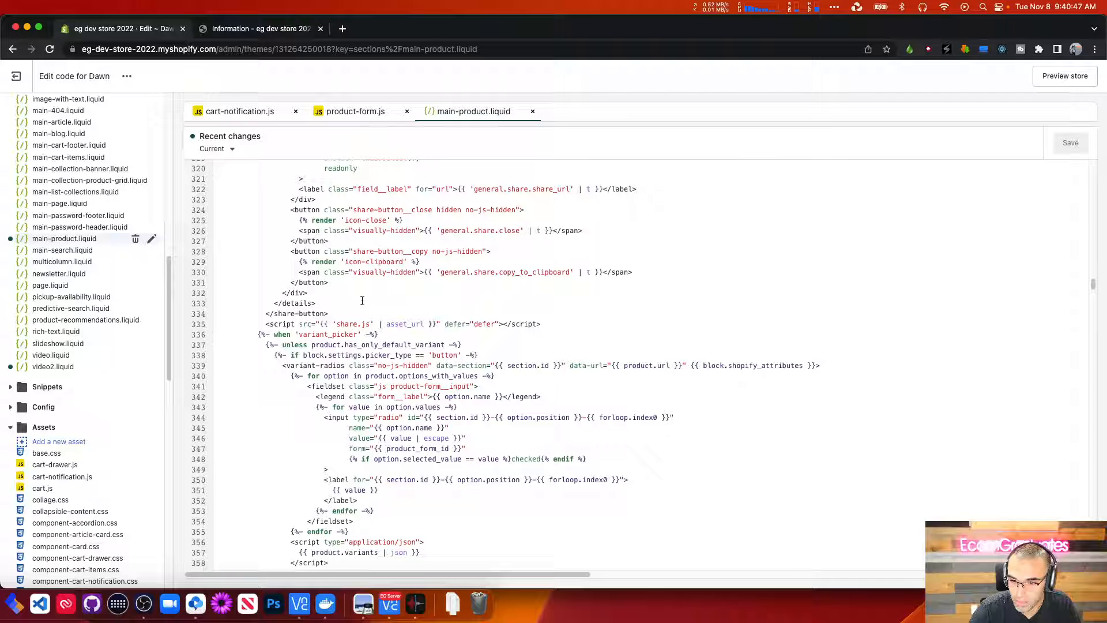
pyautogui.scroll(-3)
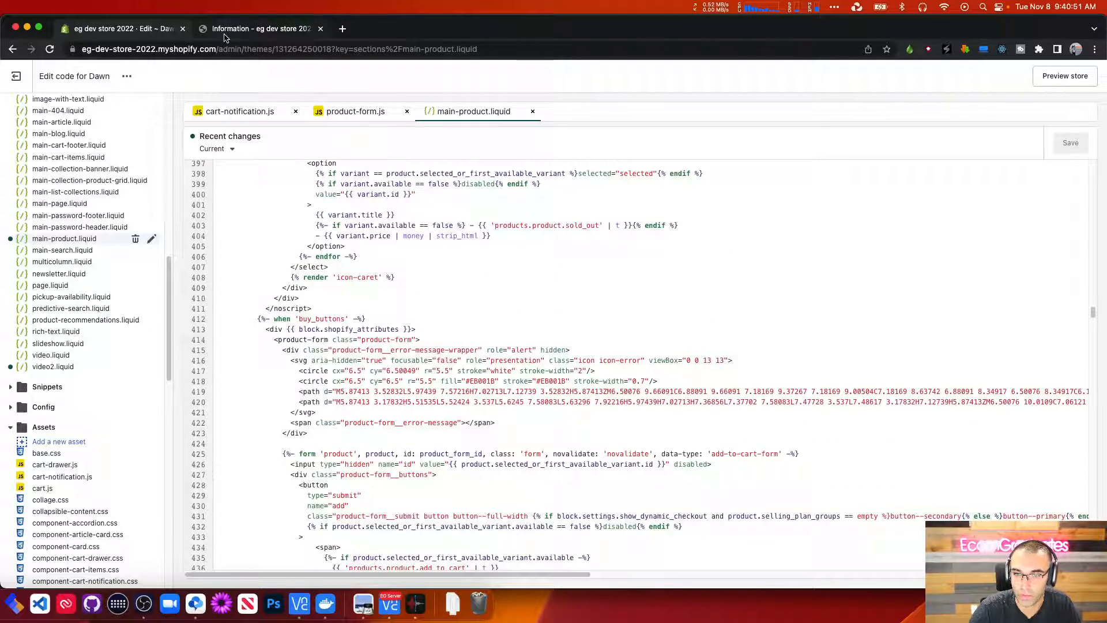
pyautogui.click(260, 28)
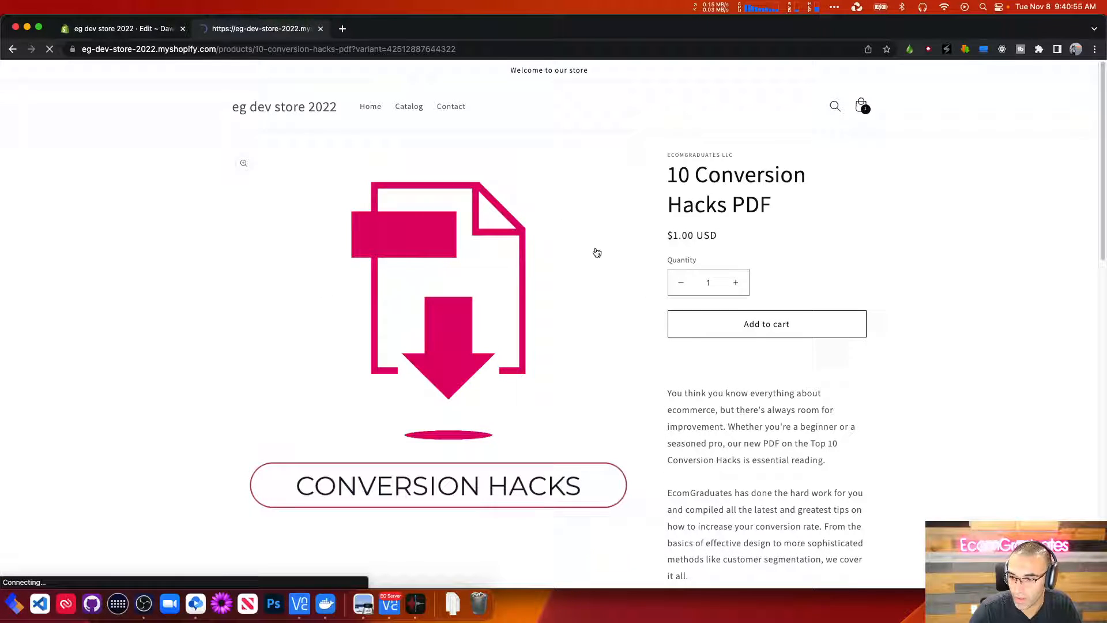
# Step: Inspect the Add to cart button's markup and copy its product-form__buttons class name
pyautogui.rightClick(735, 323)
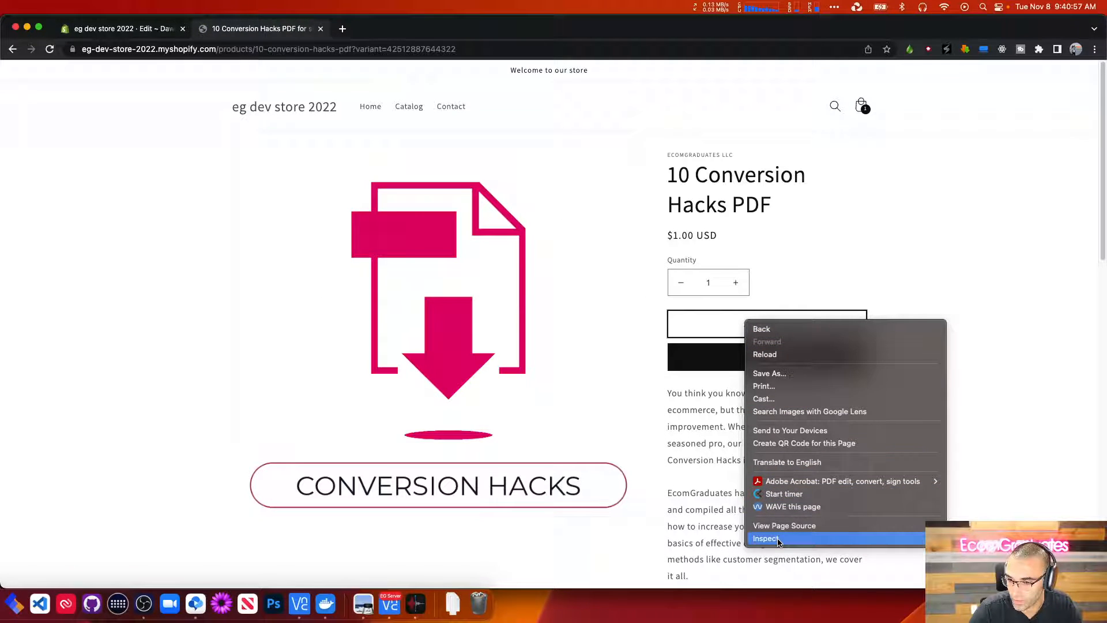
pyautogui.click(767, 539)
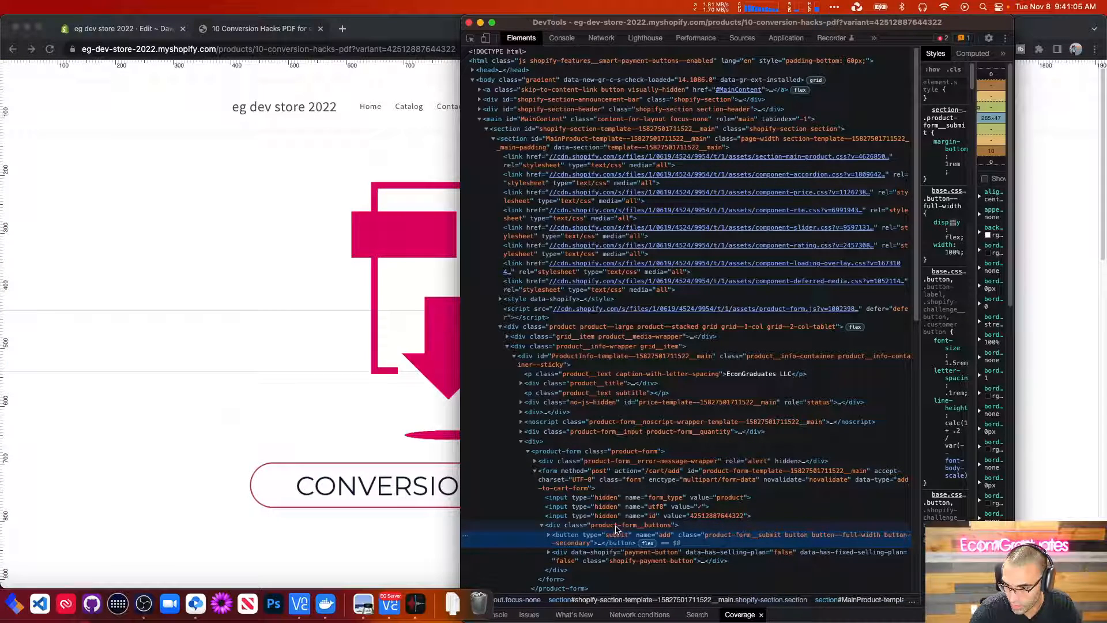
pyautogui.rightClick(595, 524)
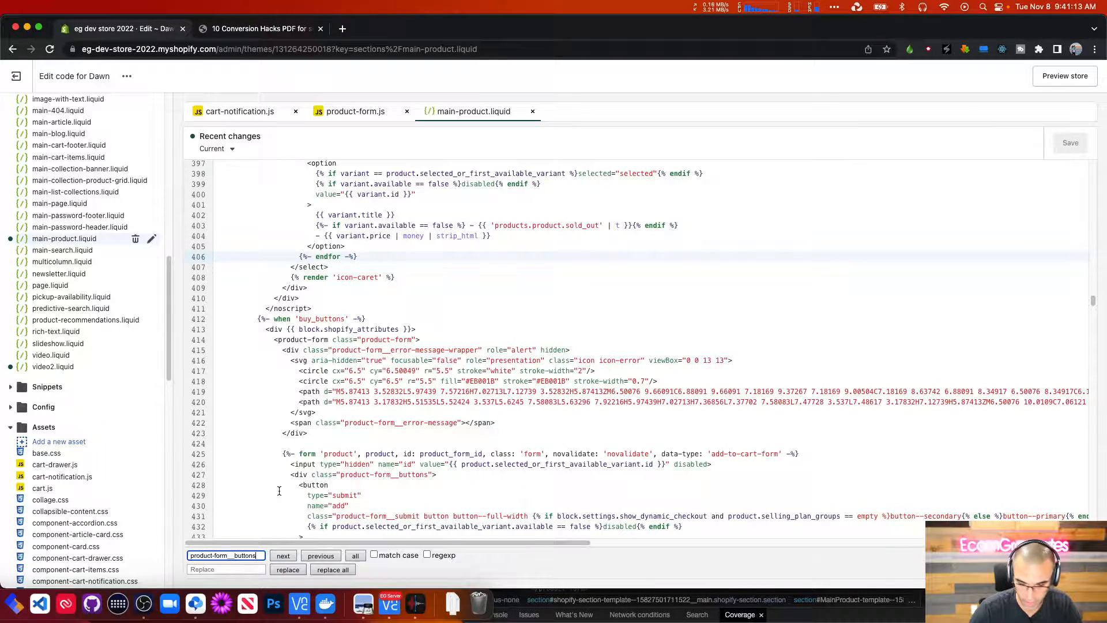
# Step: Locate the button span in main-product.liquid, copy its add_to_cart key, and switch to en.default.json
pyautogui.click(283, 554)
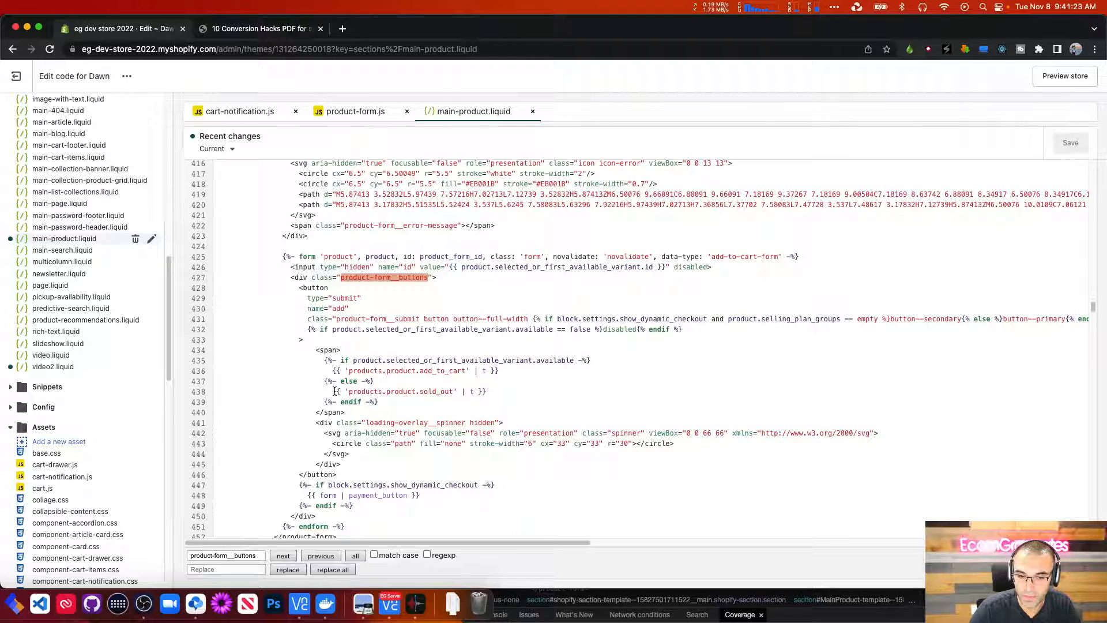
pyautogui.scroll(-3)
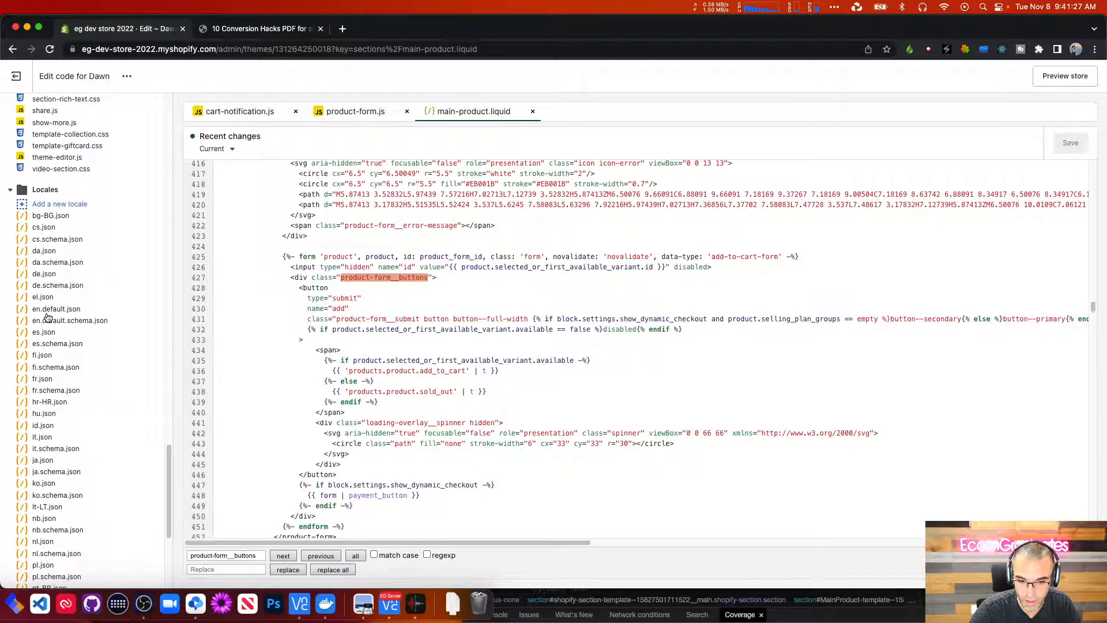
pyautogui.scroll(-3)
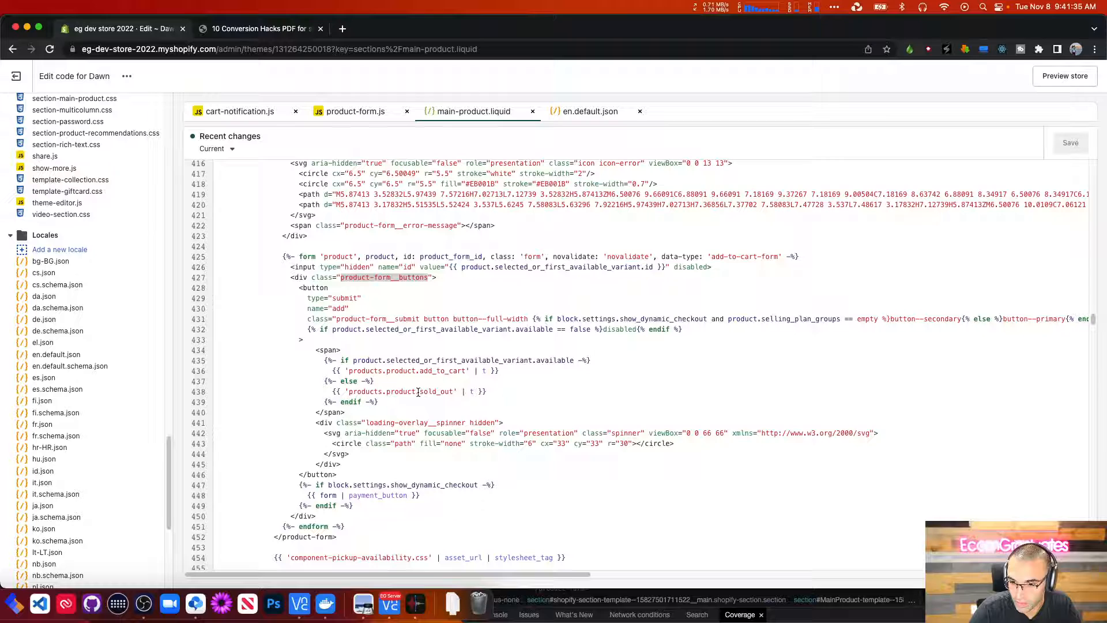
pyautogui.doubleClick(442, 370)
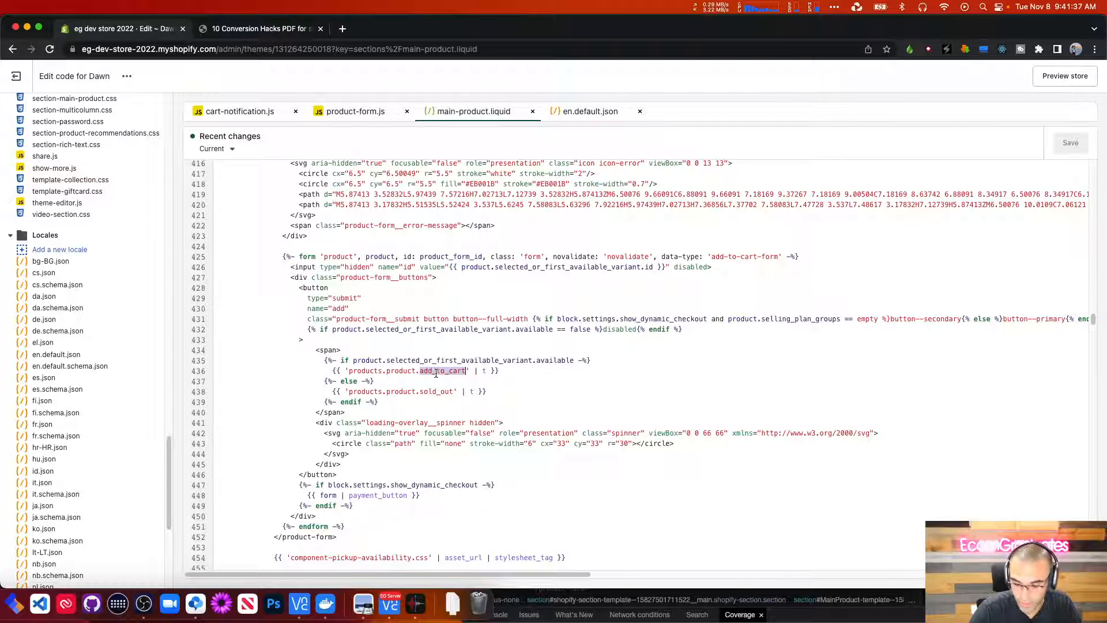
pyautogui.click(589, 111)
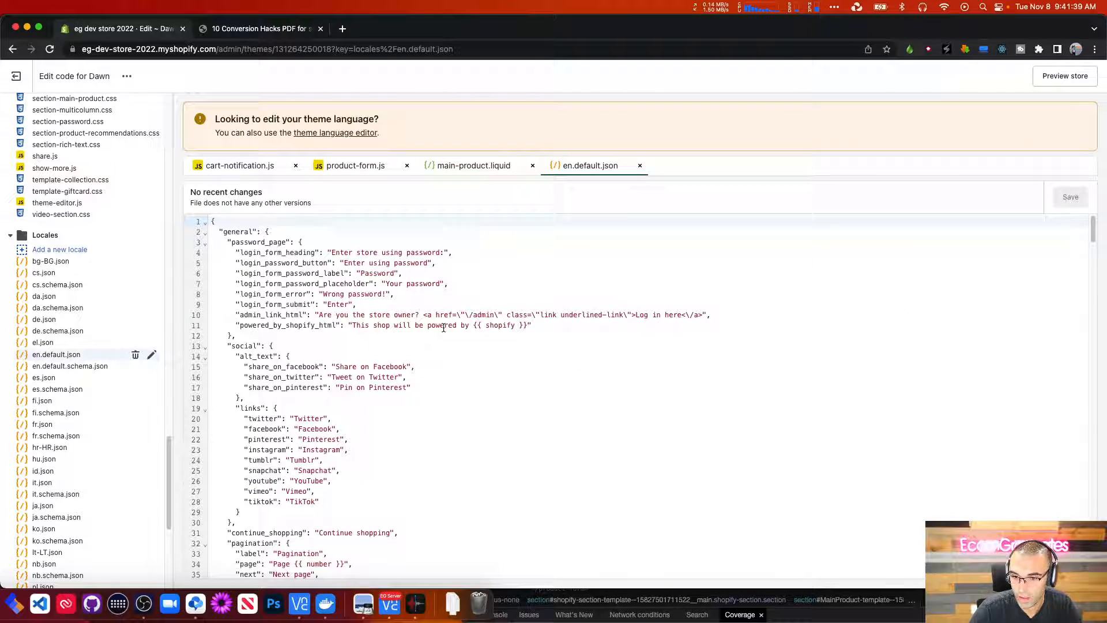
# Step: Change the products.product add_to_cart value to "Buy it now", save, and switch to the storefront
pyautogui.write('add_to_cart": "Buy it",')
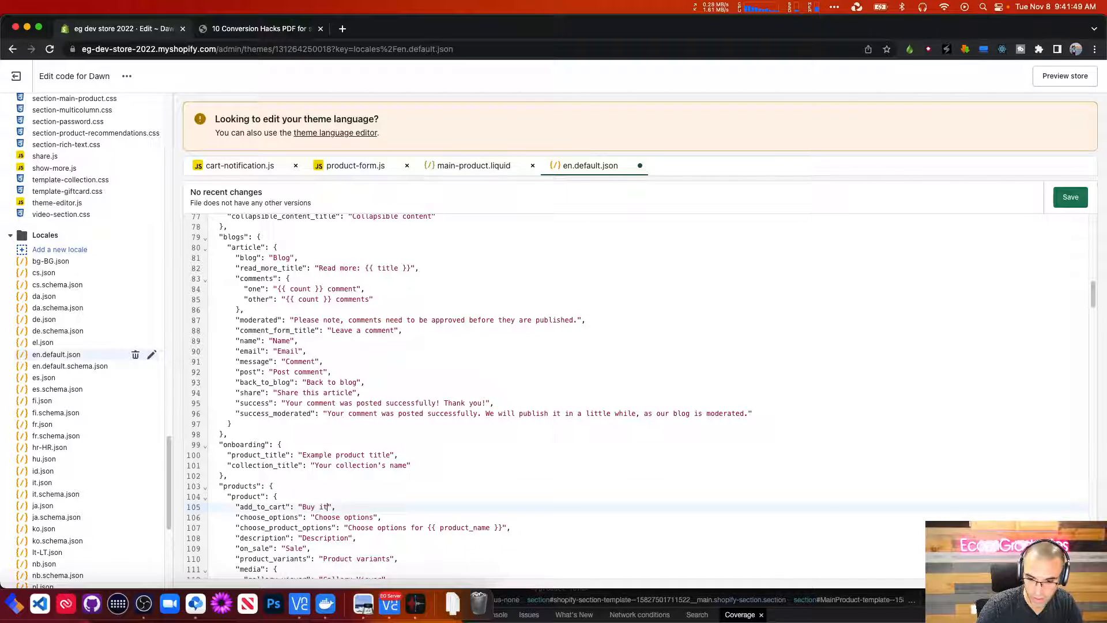
pyautogui.write('now')
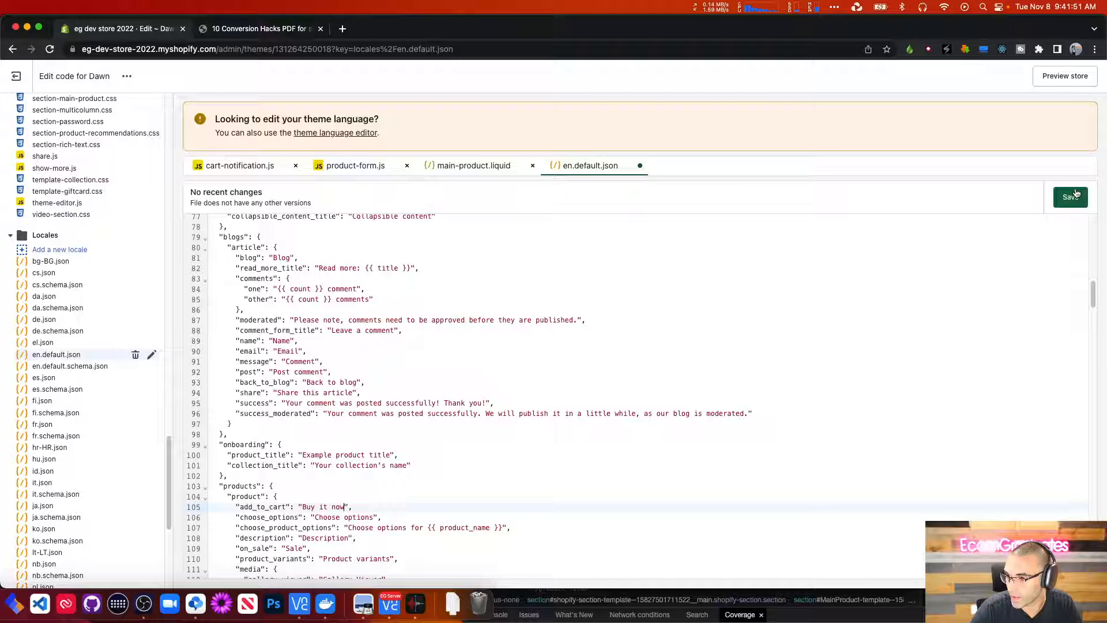
pyautogui.click(1070, 196)
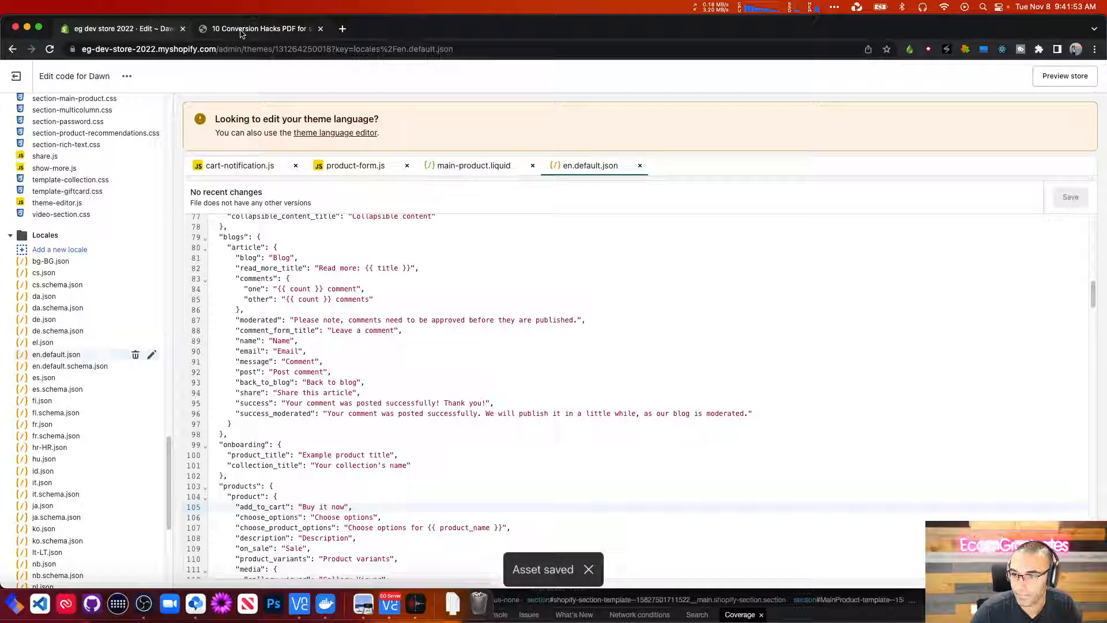
pyautogui.click(257, 27)
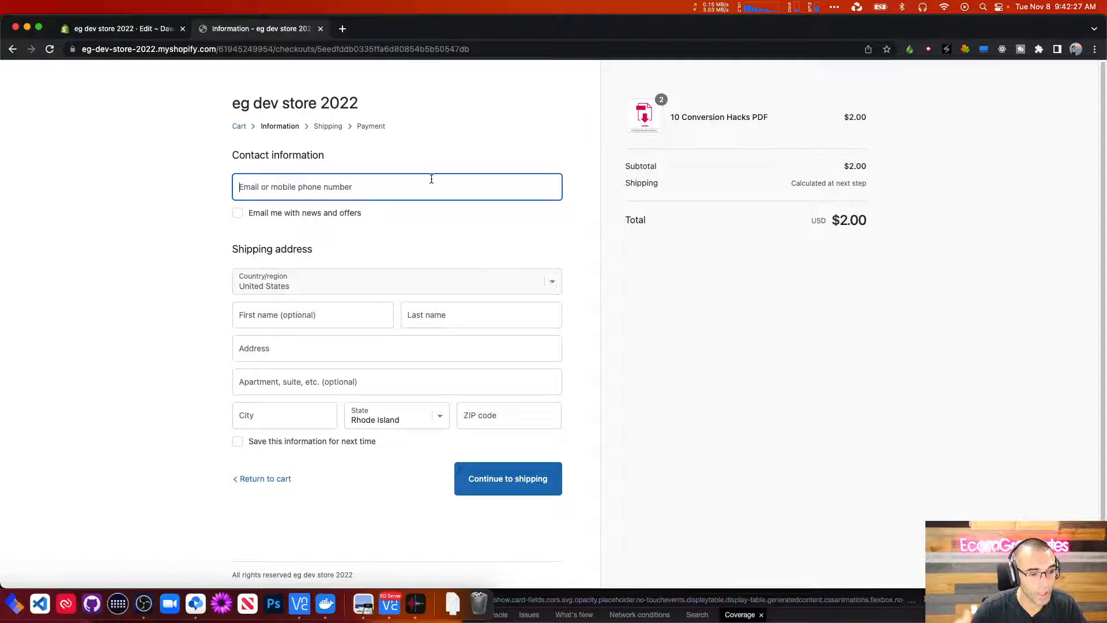
pyautogui.moveTo(471, 141)
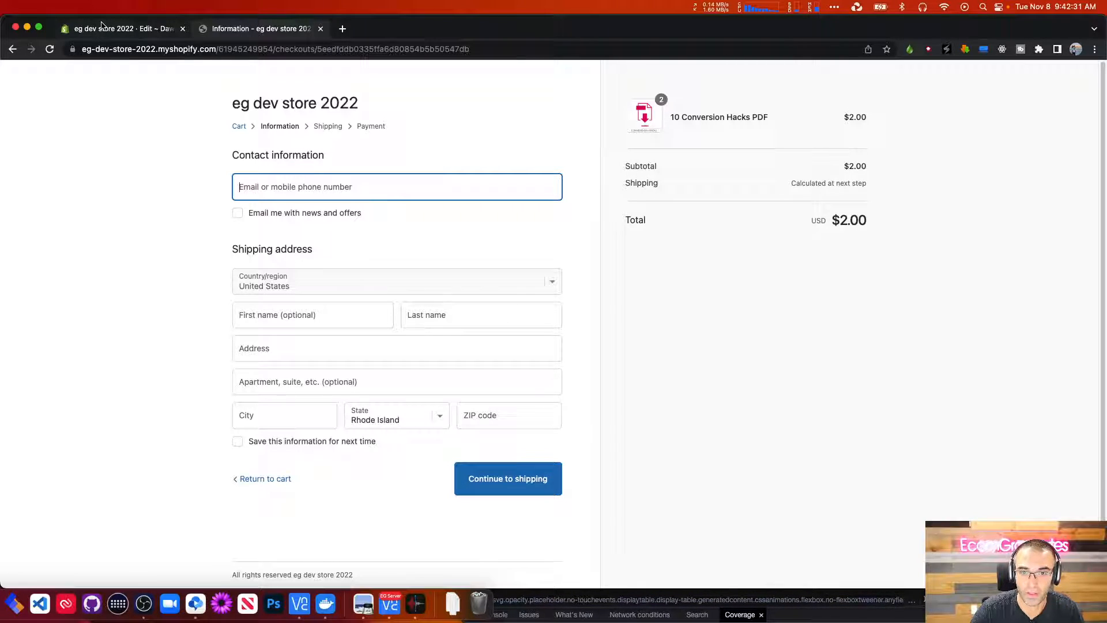
# Step: Return from the checkout page to the Dawn code editor on product-form.js
pyautogui.click(120, 28)
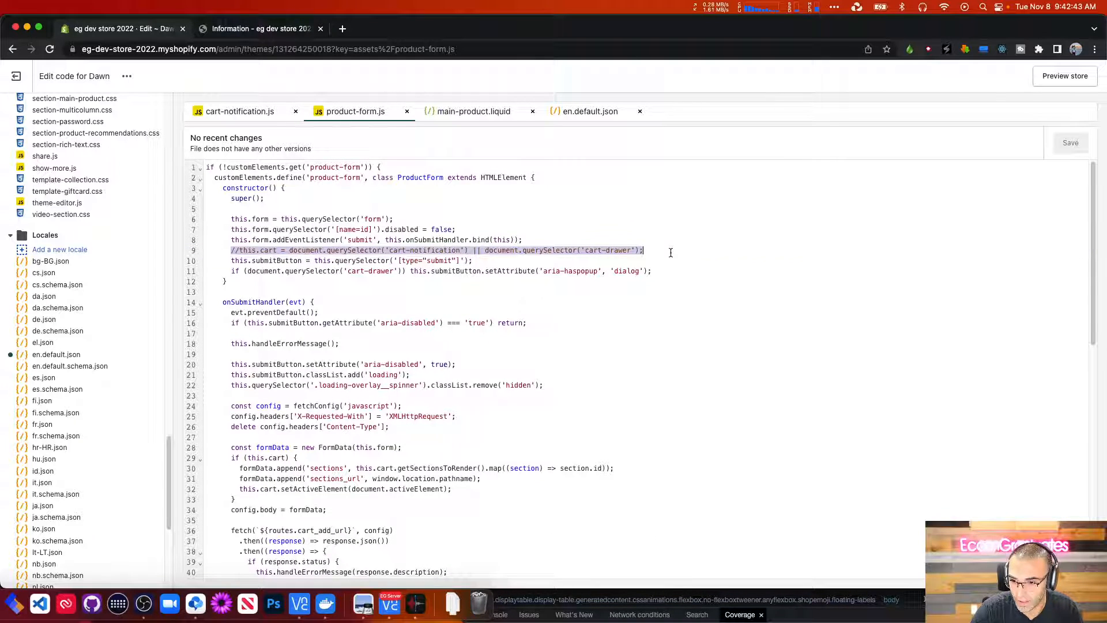
# Step: Close cart-notification.js and select the commented-out window.routes.cart_url line beside the /checkout redirect
pyautogui.click(240, 111)
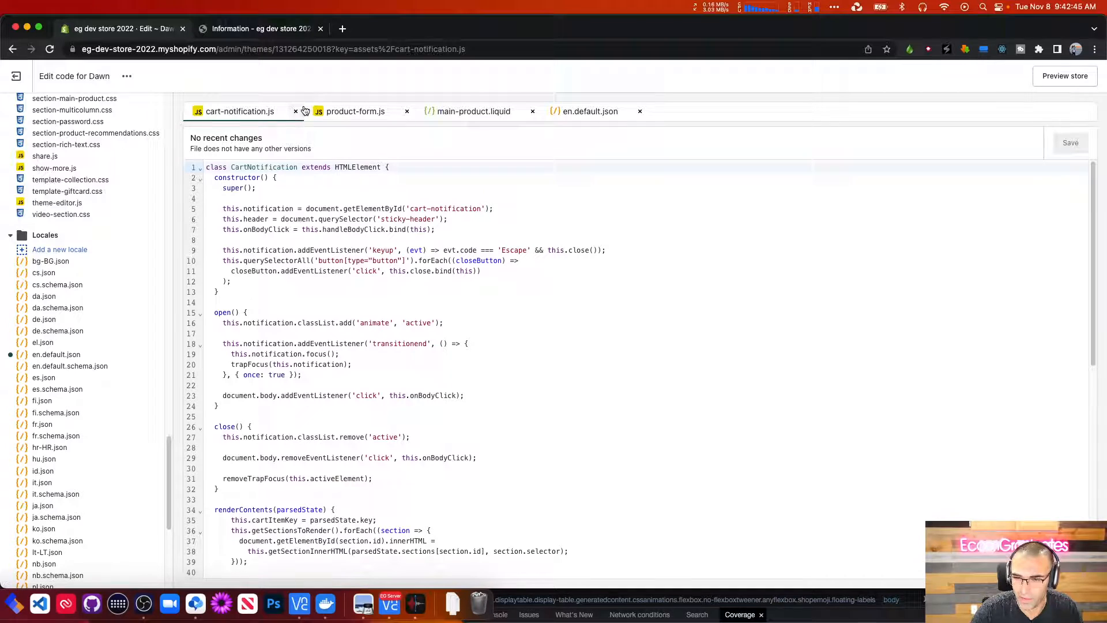
pyautogui.click(295, 110)
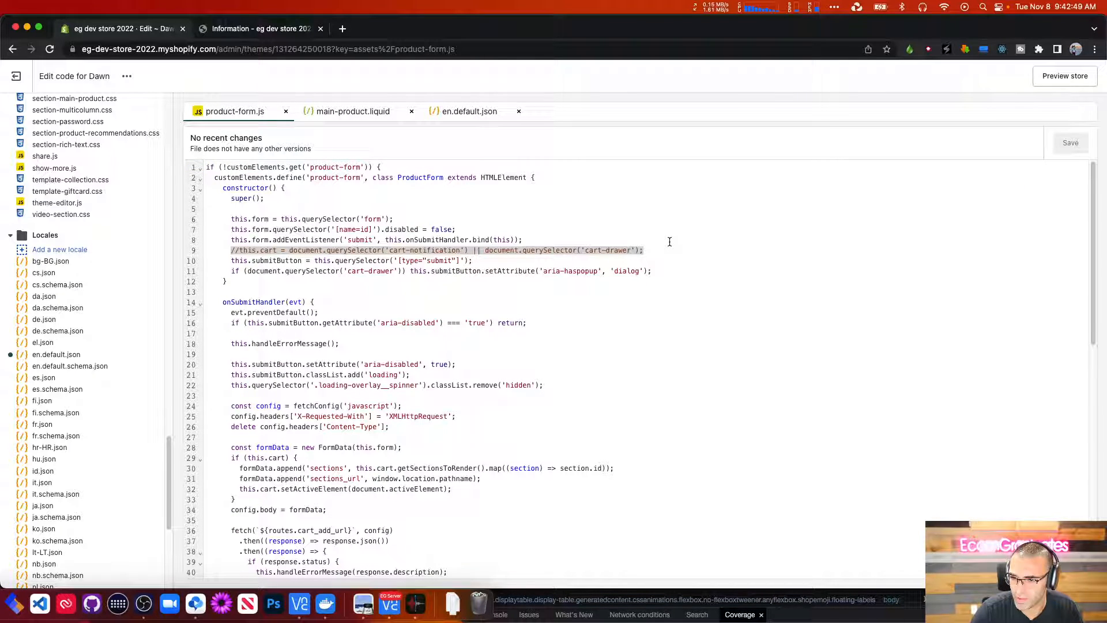
pyautogui.scroll(-3)
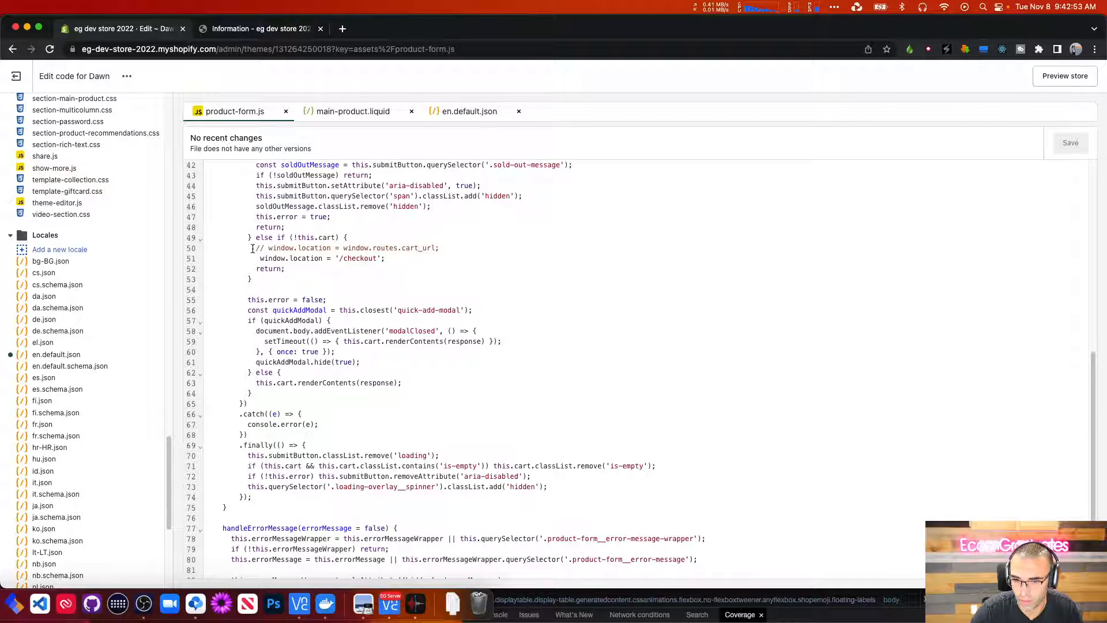
pyautogui.doubleClick(346, 248)
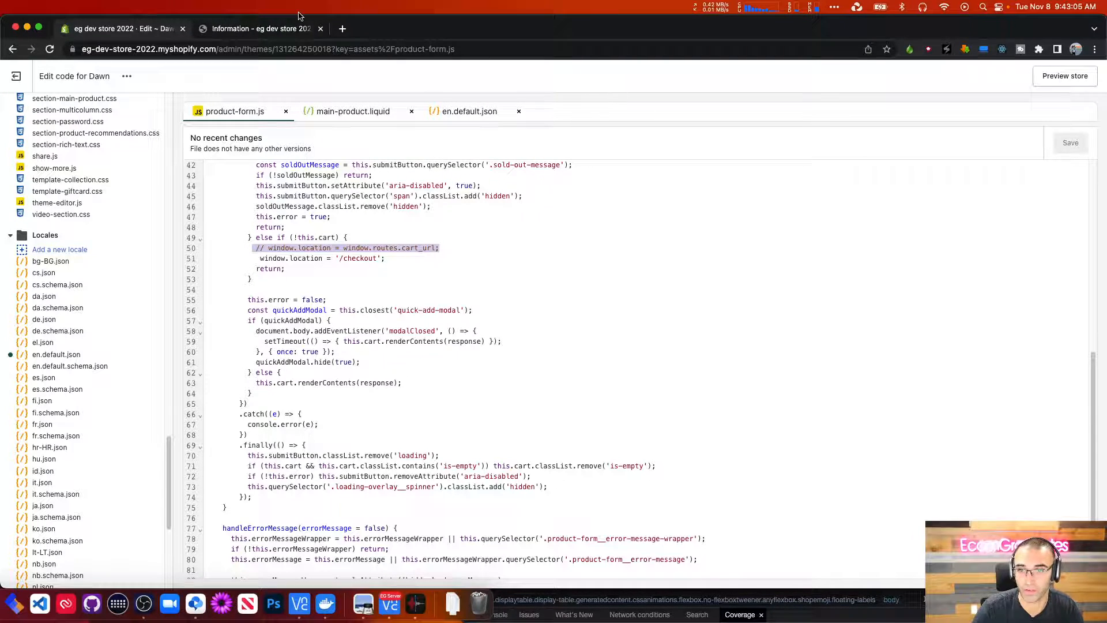
pyautogui.moveTo(259, 27)
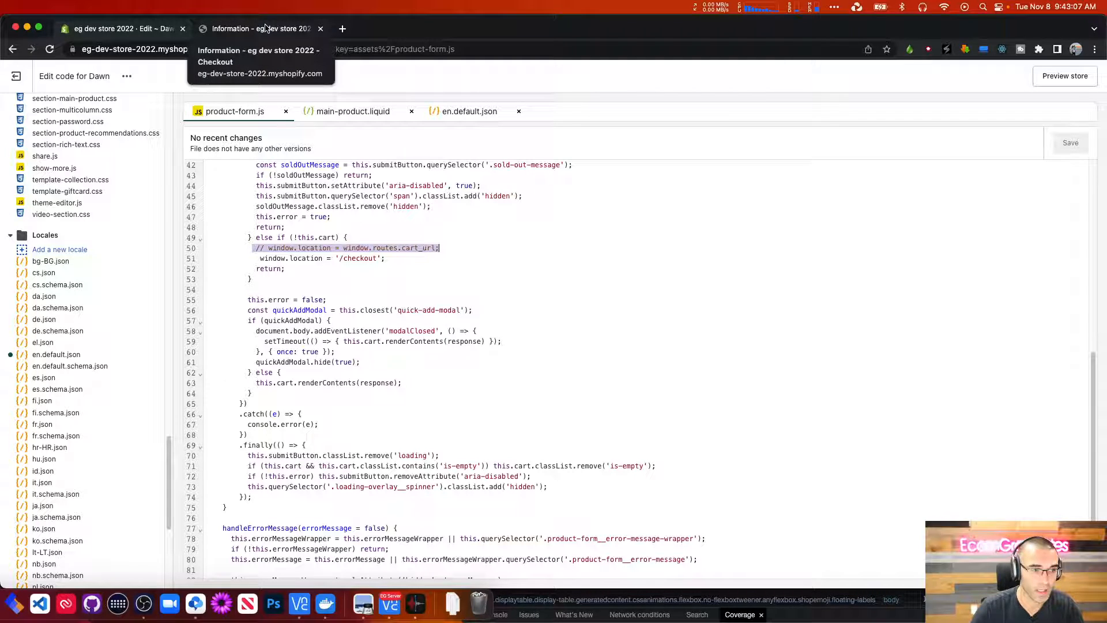